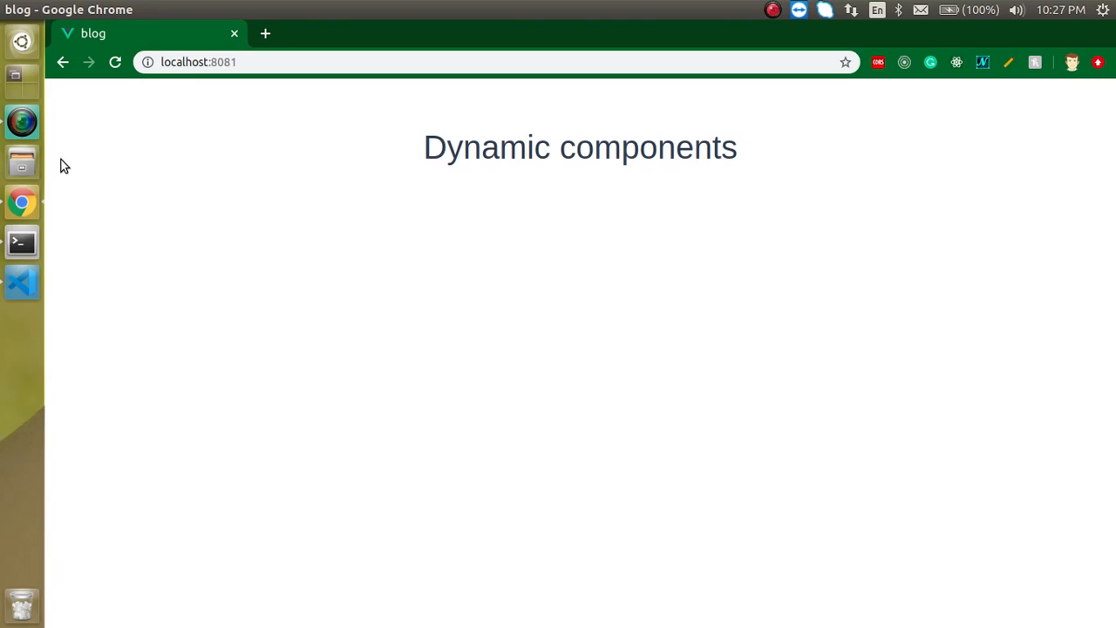
# Review the Untitled-1 plan: SignIn/SignUp components, App.vue import, component tag, button switching.
pyautogui.click(21, 281)
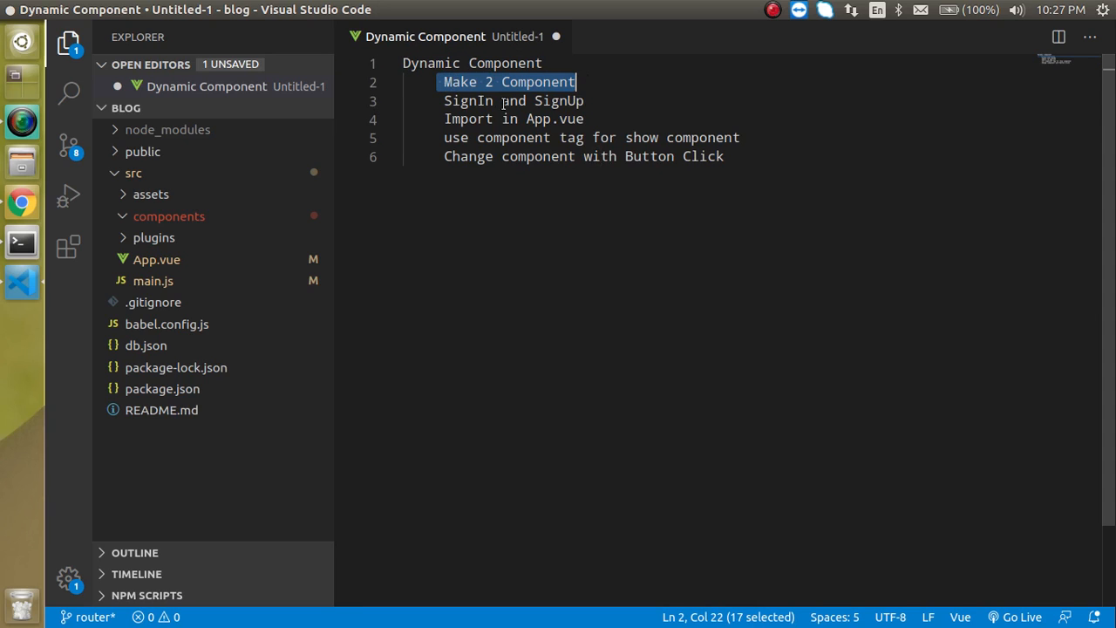
pyautogui.doubleClick(559, 101)
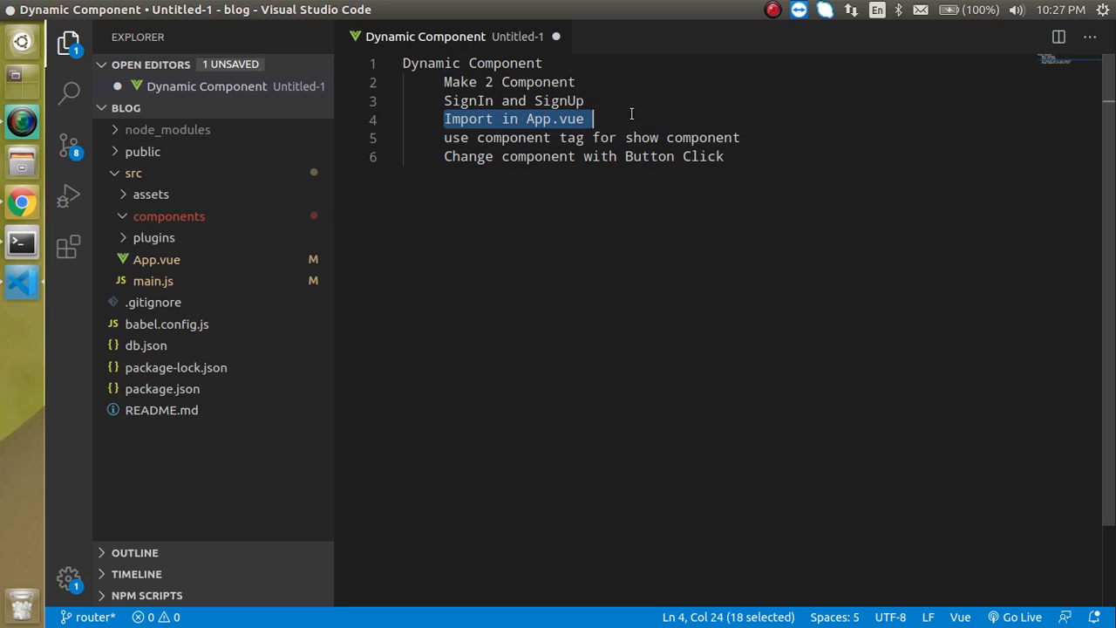
pyautogui.click(775, 138)
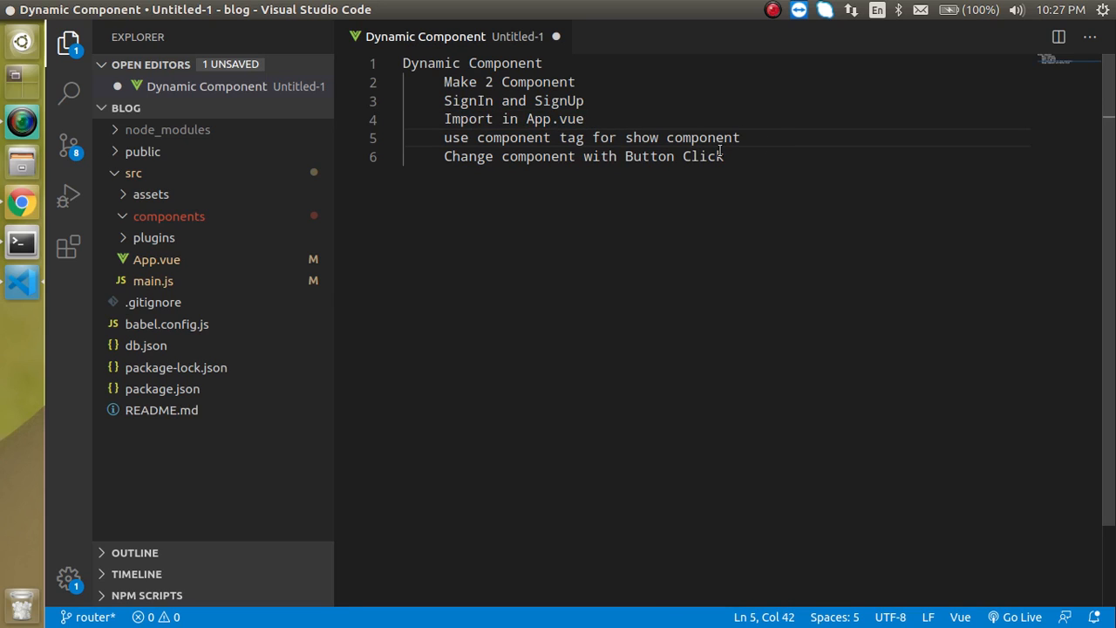
pyautogui.click(622, 137)
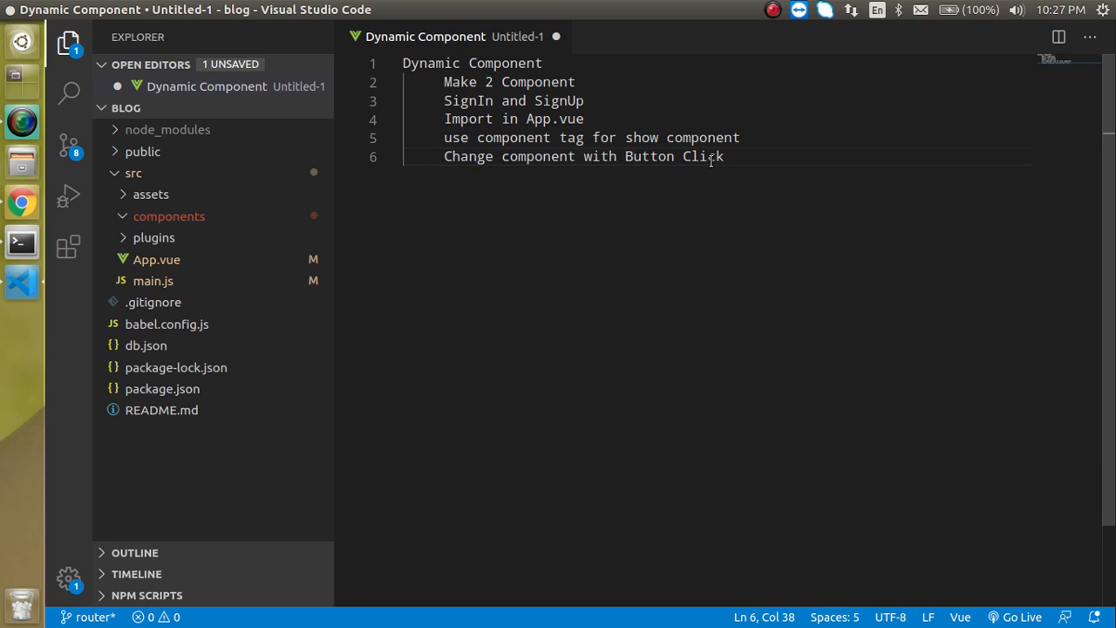
pyautogui.moveTo(681, 196)
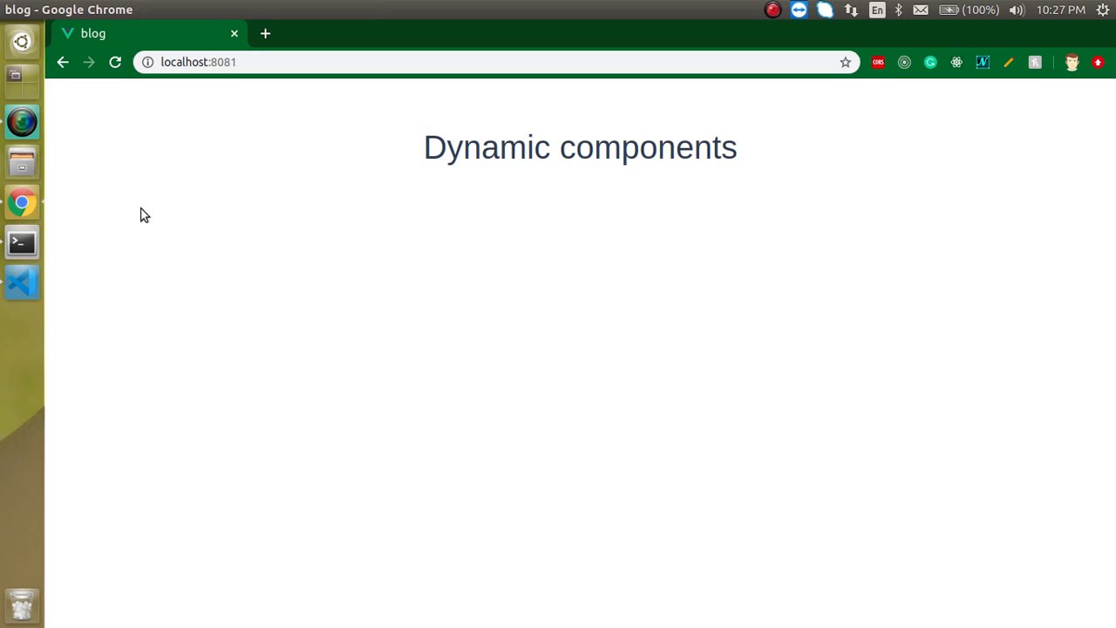
pyautogui.moveTo(395, 258)
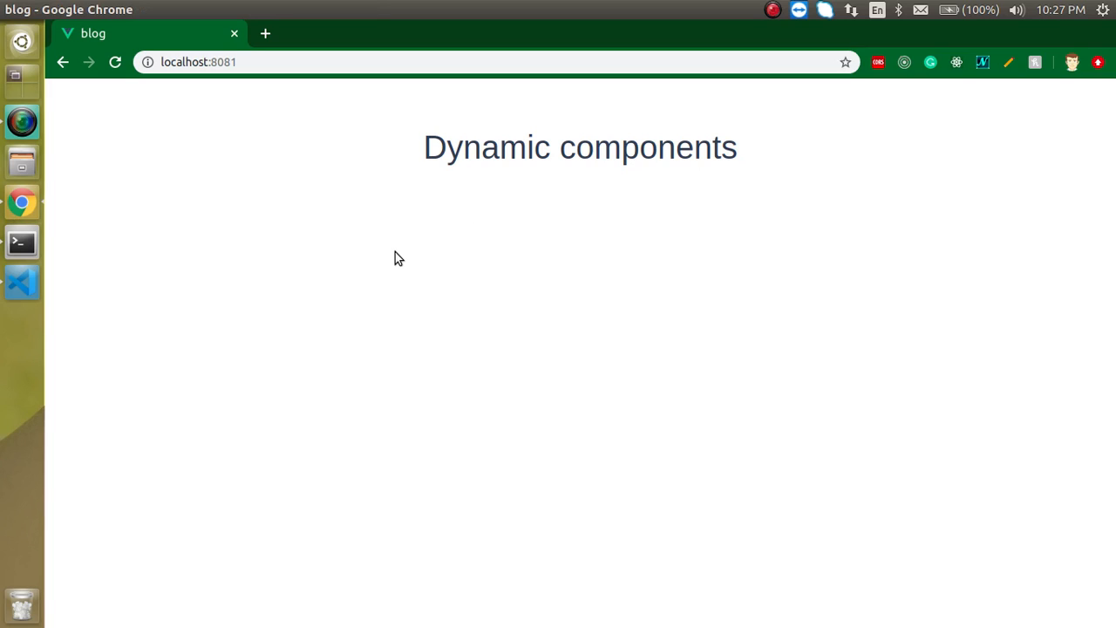
pyautogui.moveTo(526, 276)
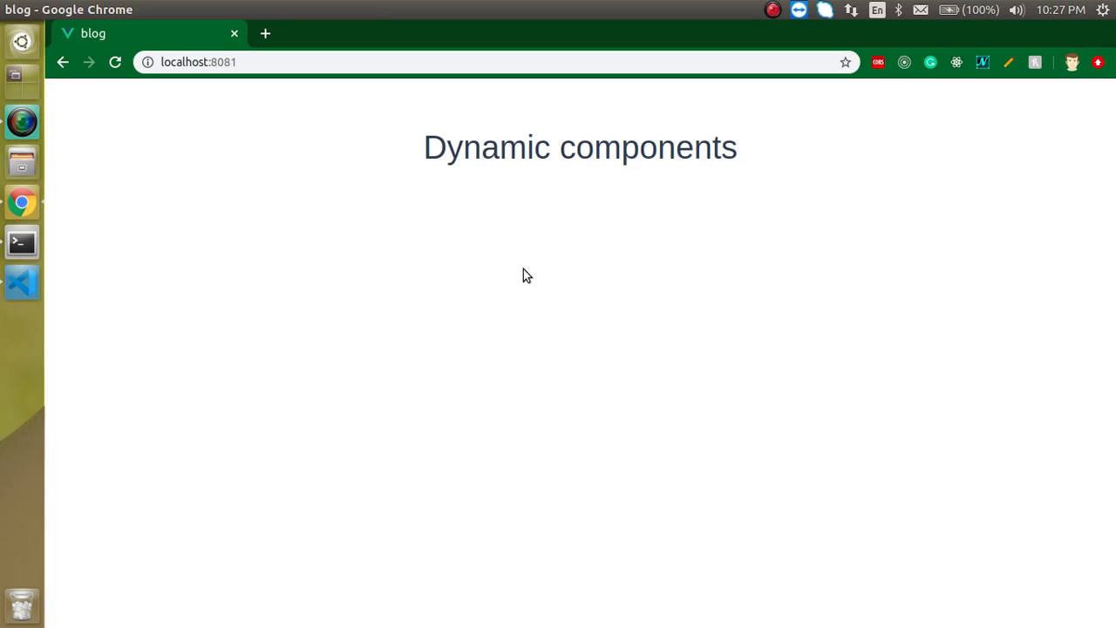
pyautogui.moveTo(770, 285)
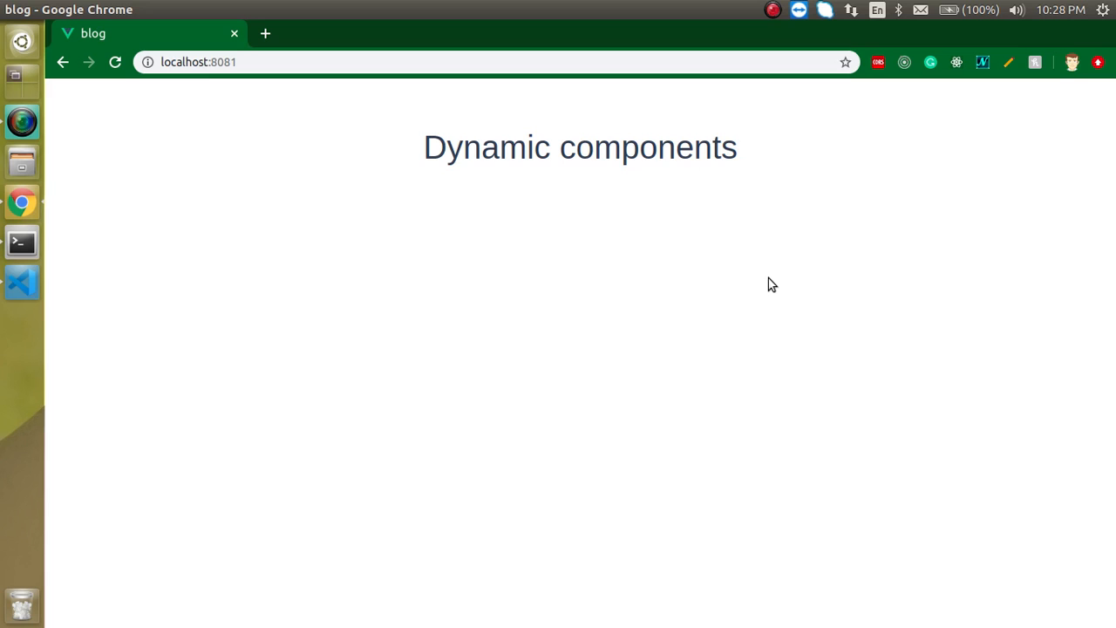
pyautogui.moveTo(21, 281)
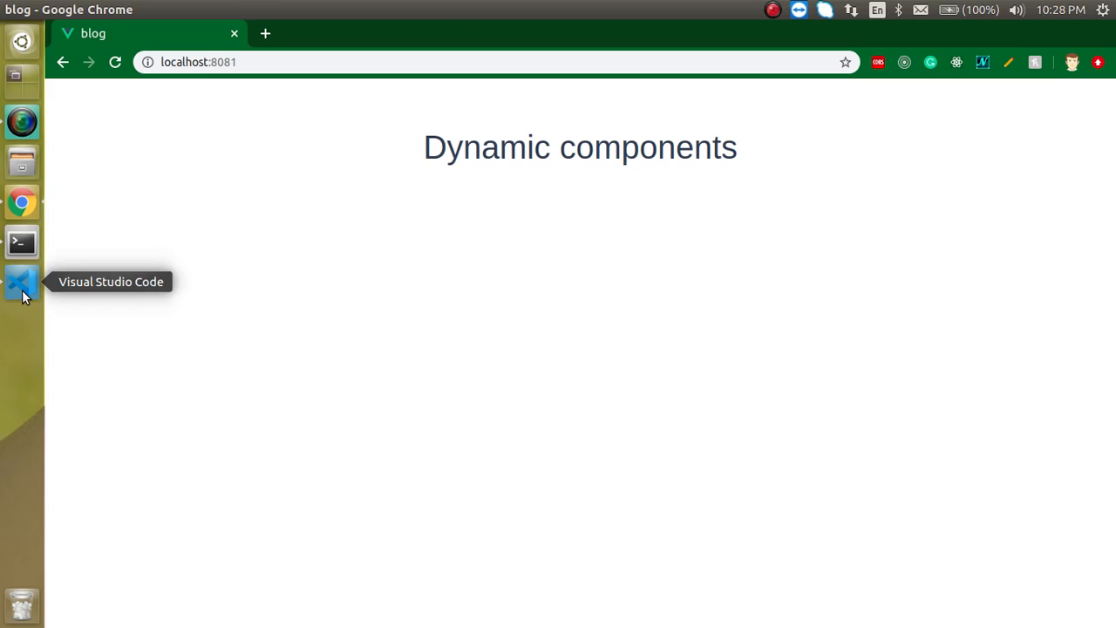
# Create new files SignIn.vue and SignUp.vue inside src/components.
pyautogui.click(21, 281)
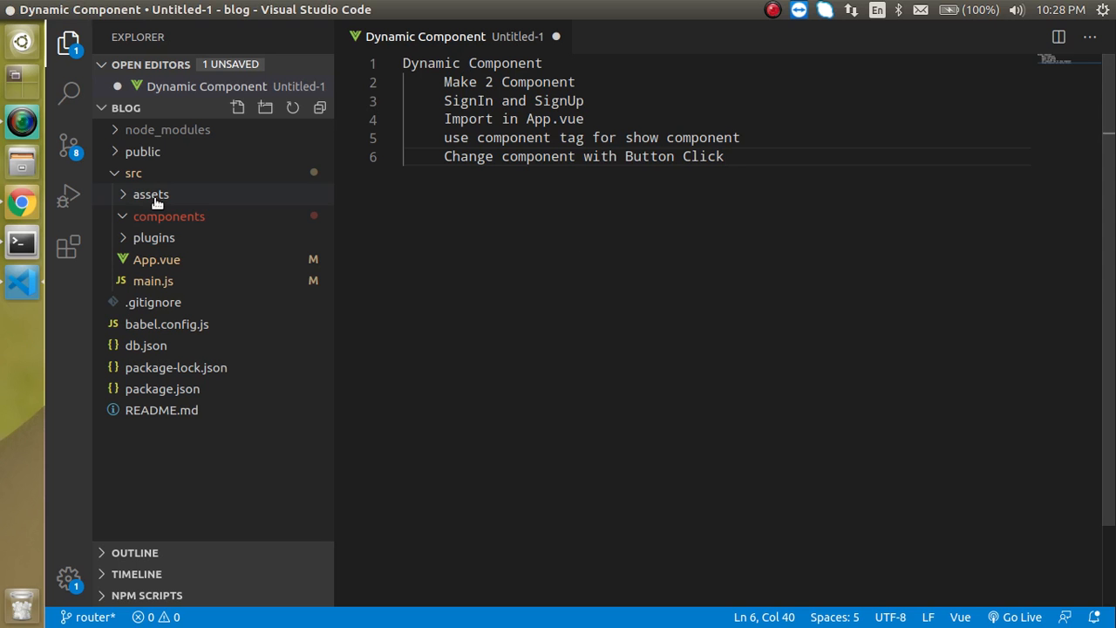
pyautogui.rightClick(169, 216)
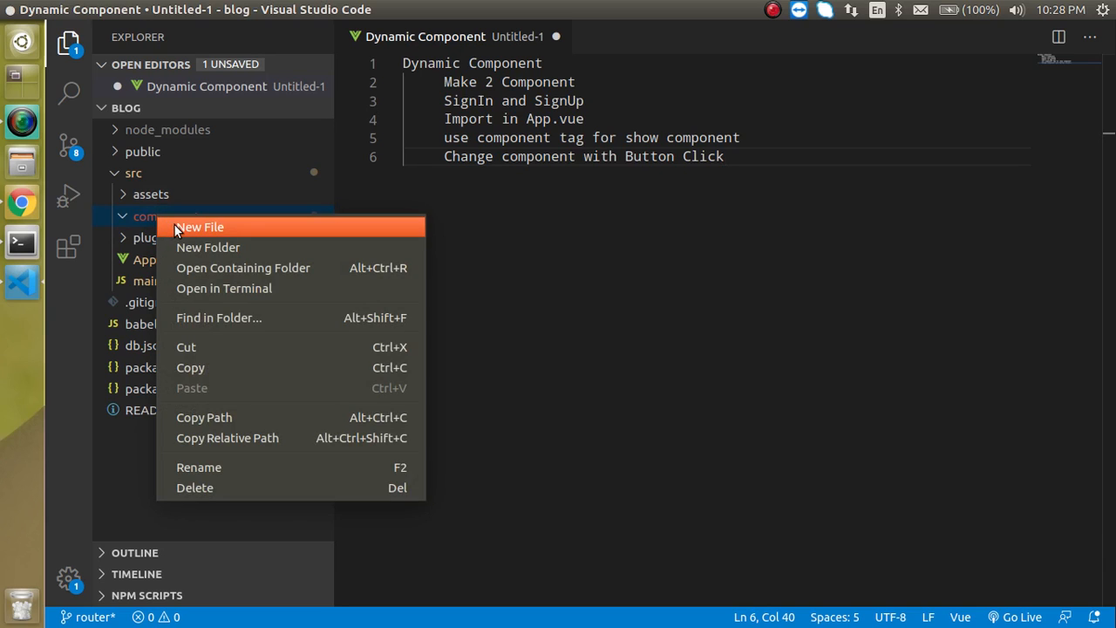
pyautogui.click(200, 227)
pyautogui.write('SignIn.vue')
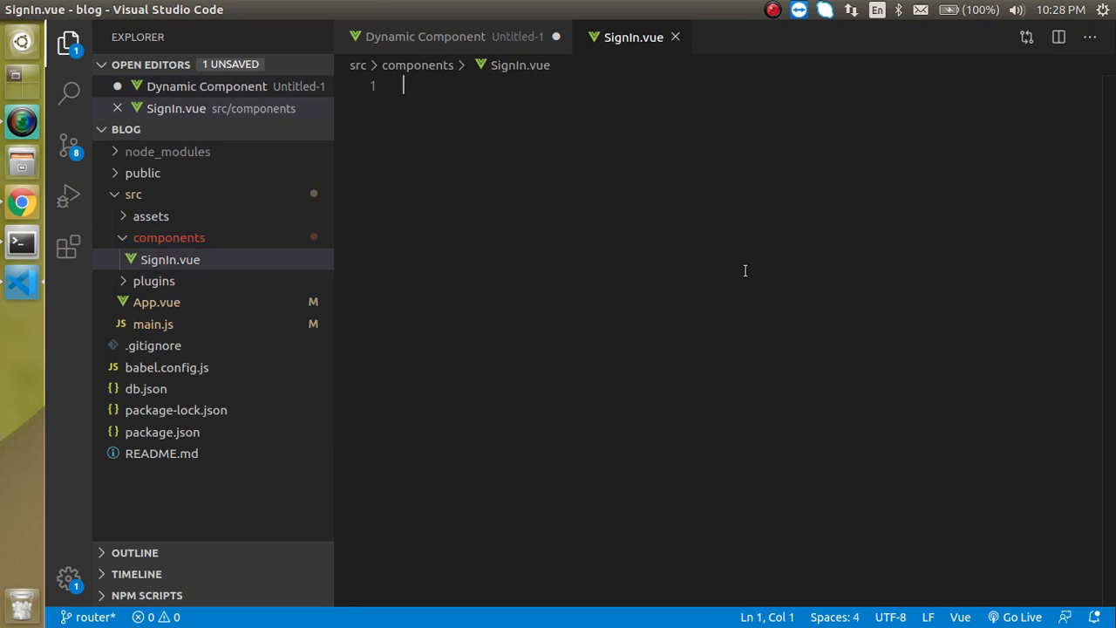
pyautogui.rightClick(169, 237)
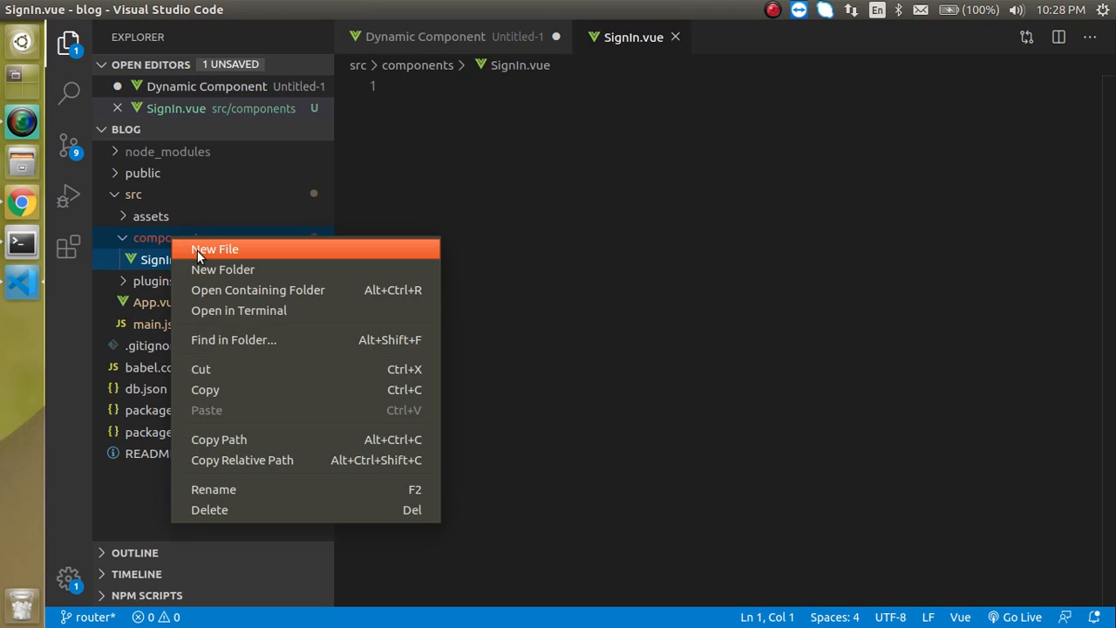
pyautogui.click(214, 249)
pyautogui.write('SignUp.')
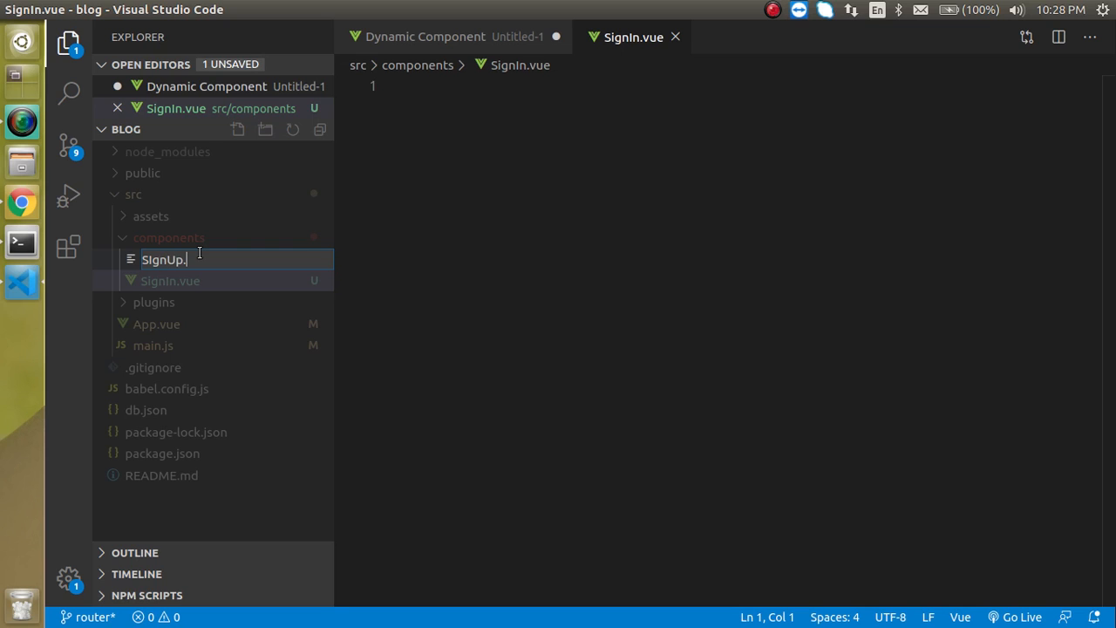
pyautogui.write('vue')
pyautogui.press('Enter')
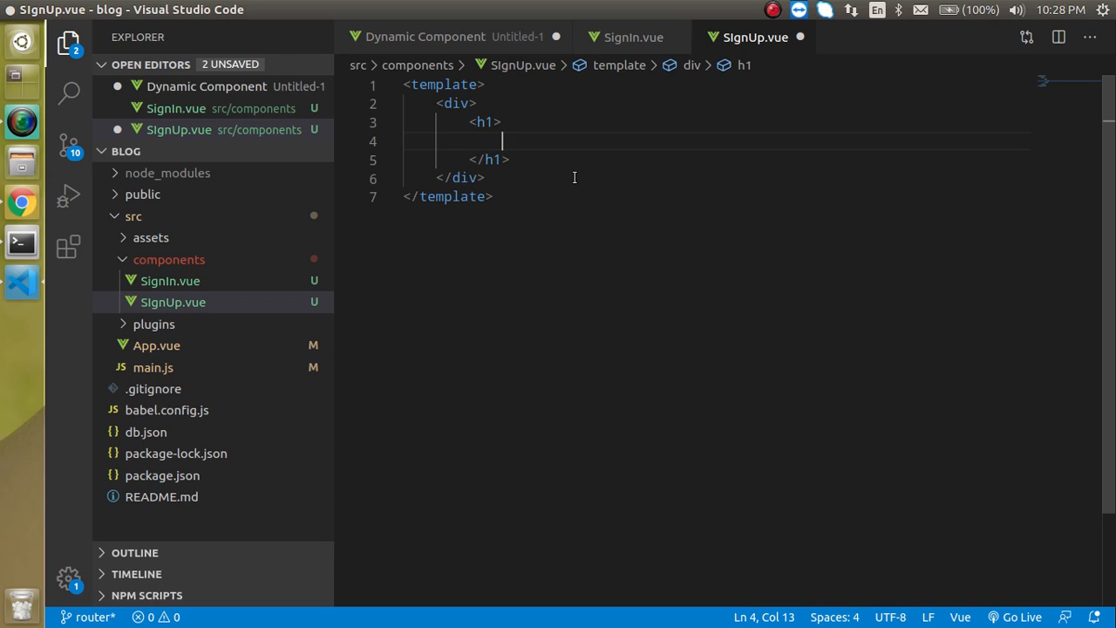
# Write SignUp.vue with a 'SignUp Component' heading and name 'SignUp'.
pyautogui.write('D')
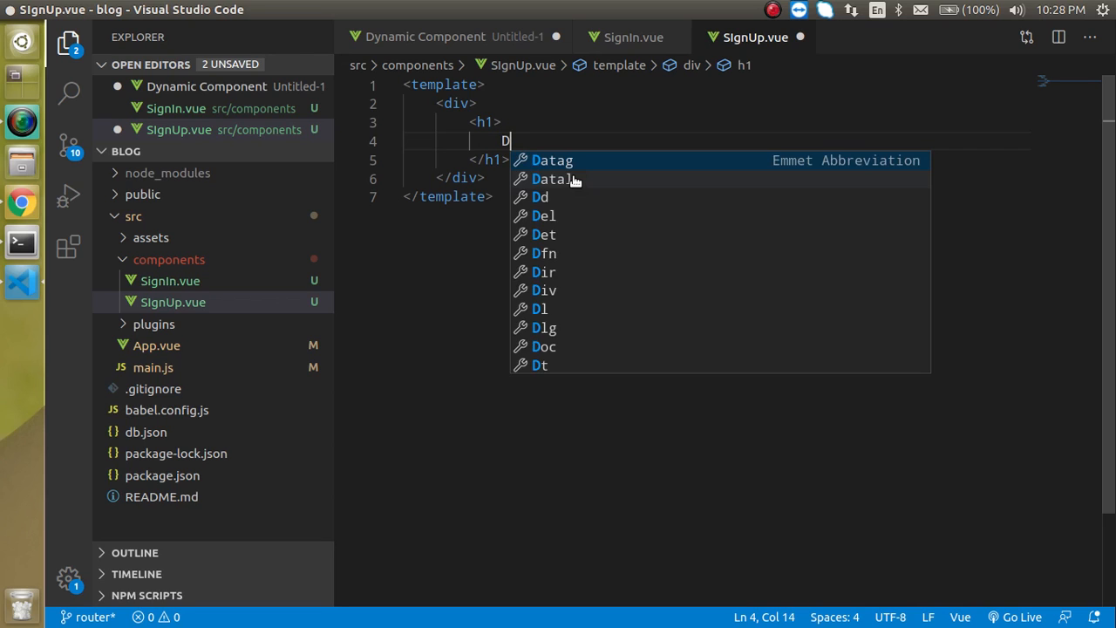
pyautogui.write('SignUp')
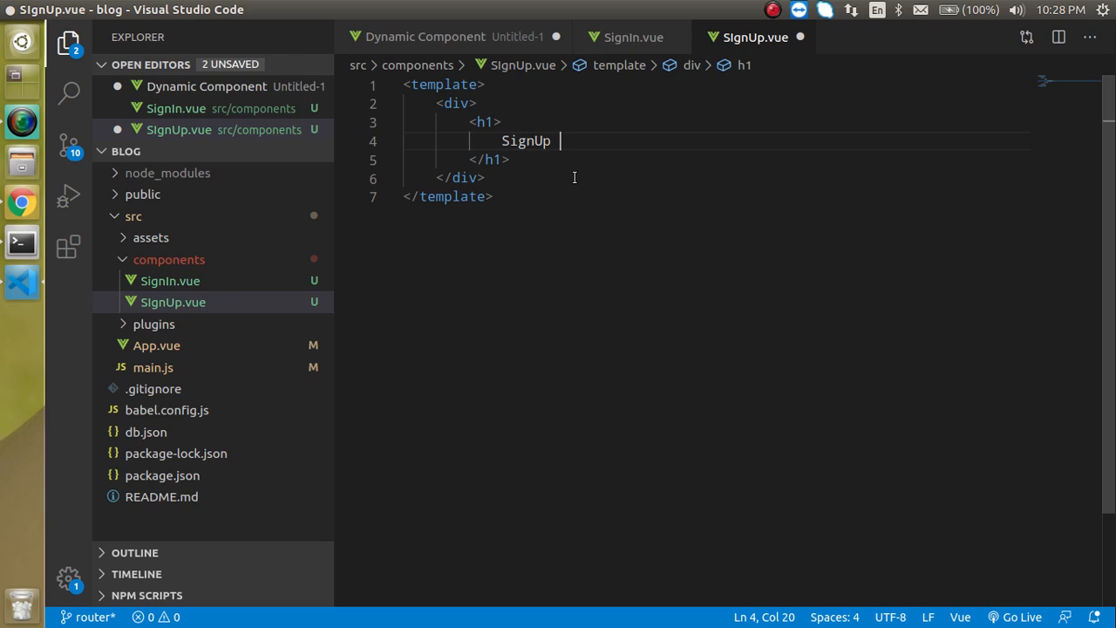
pyautogui.write('Com')
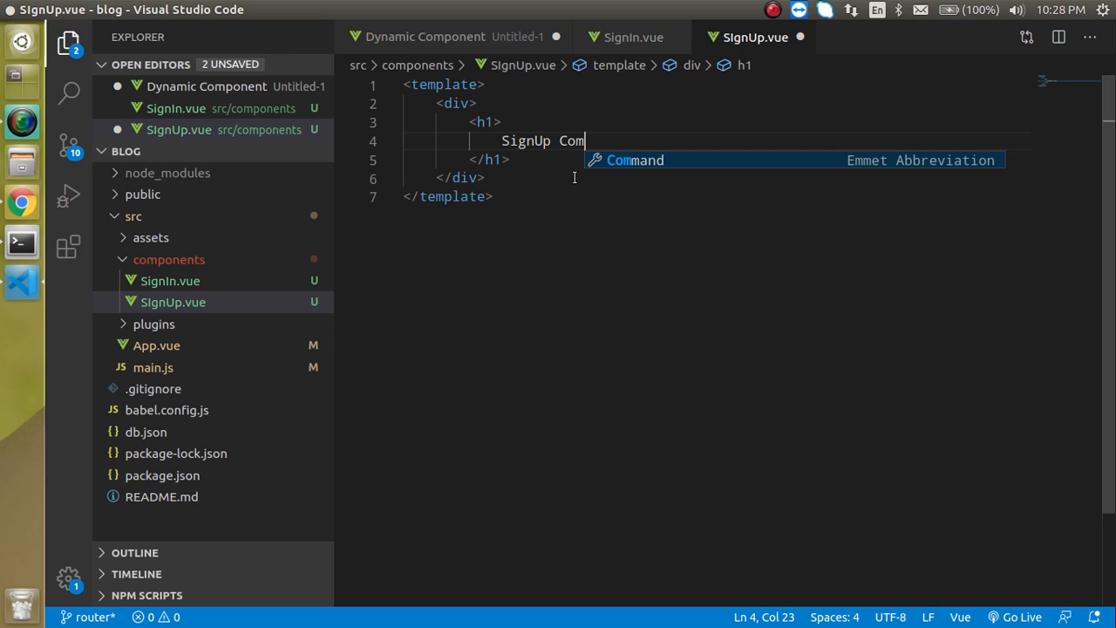
pyautogui.write('ponent')
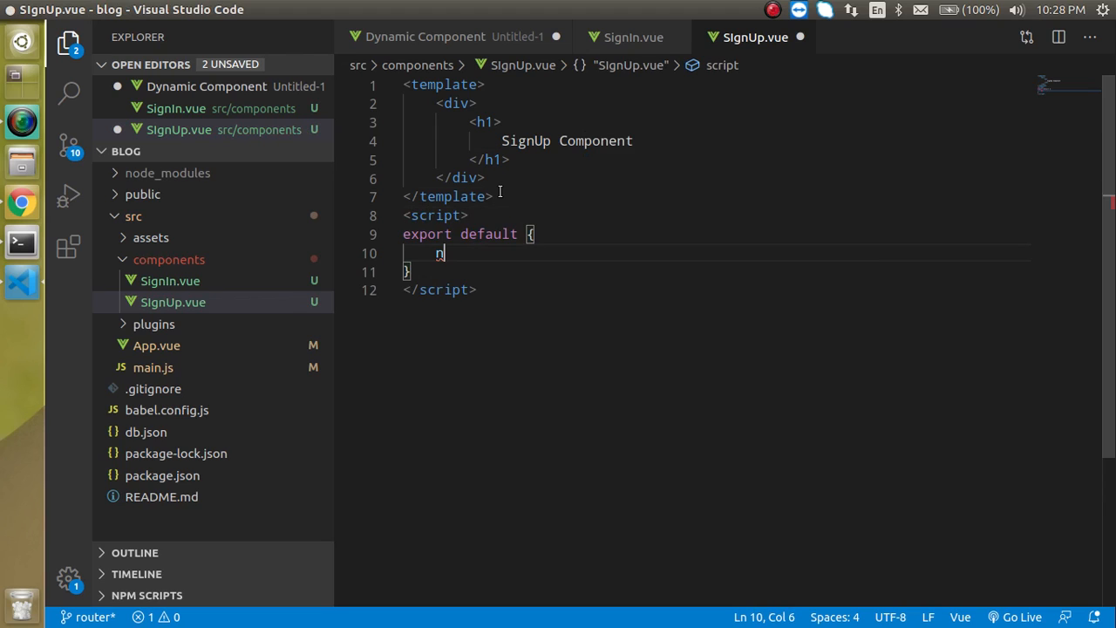
pyautogui.write("ame:''")
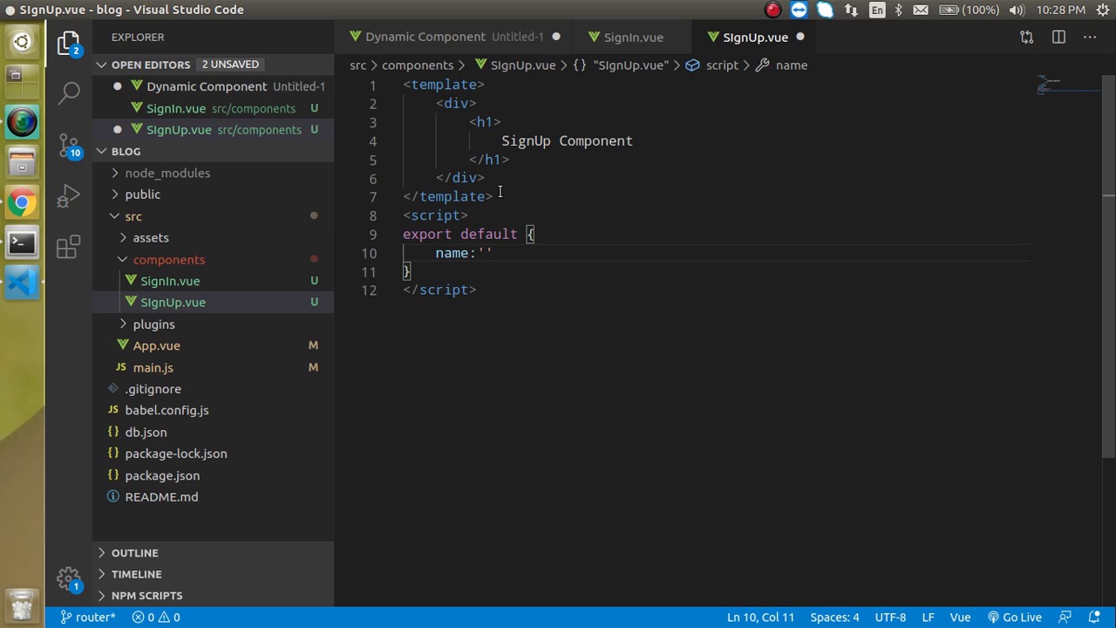
pyautogui.write("SignUp',")
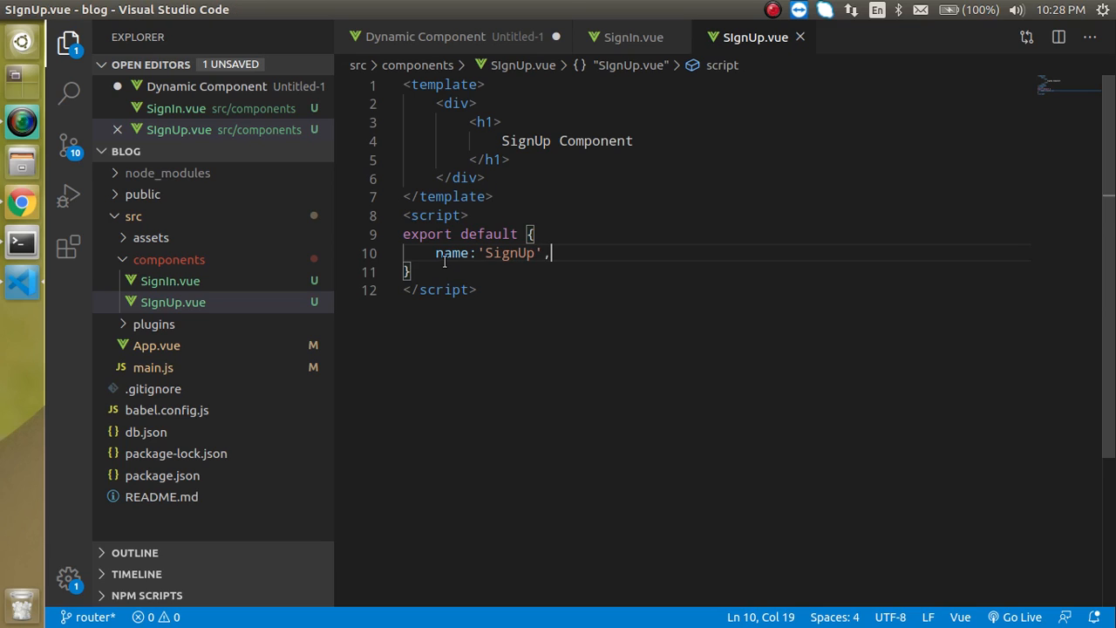
# Copy the code into SignIn.vue, changing heading and name to SignIn.
pyautogui.press('ctrl+a')
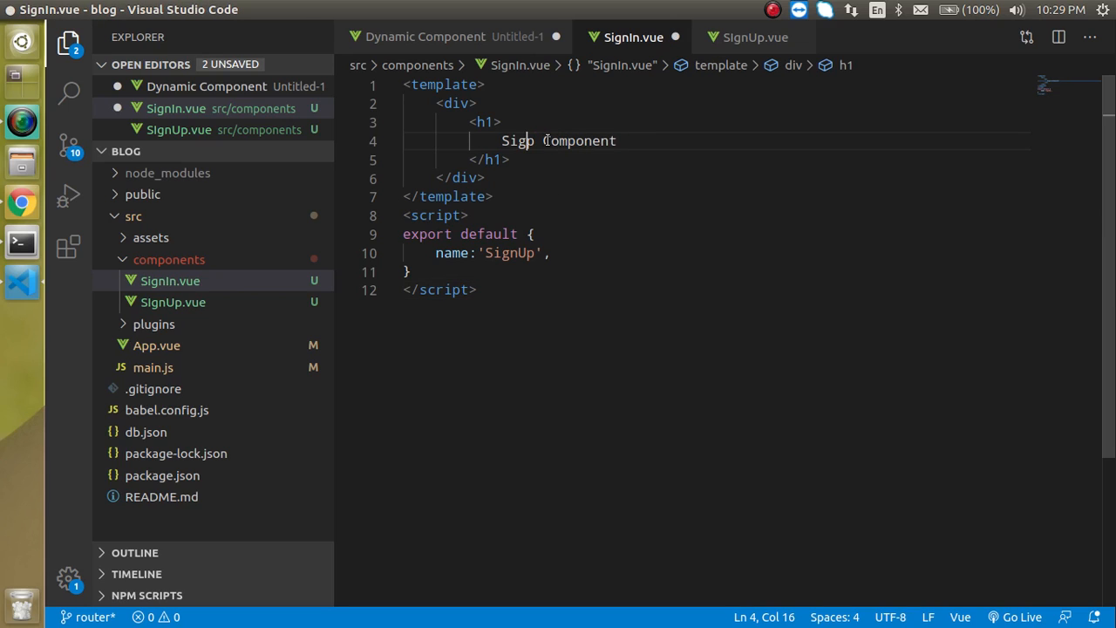
pyautogui.write('In')
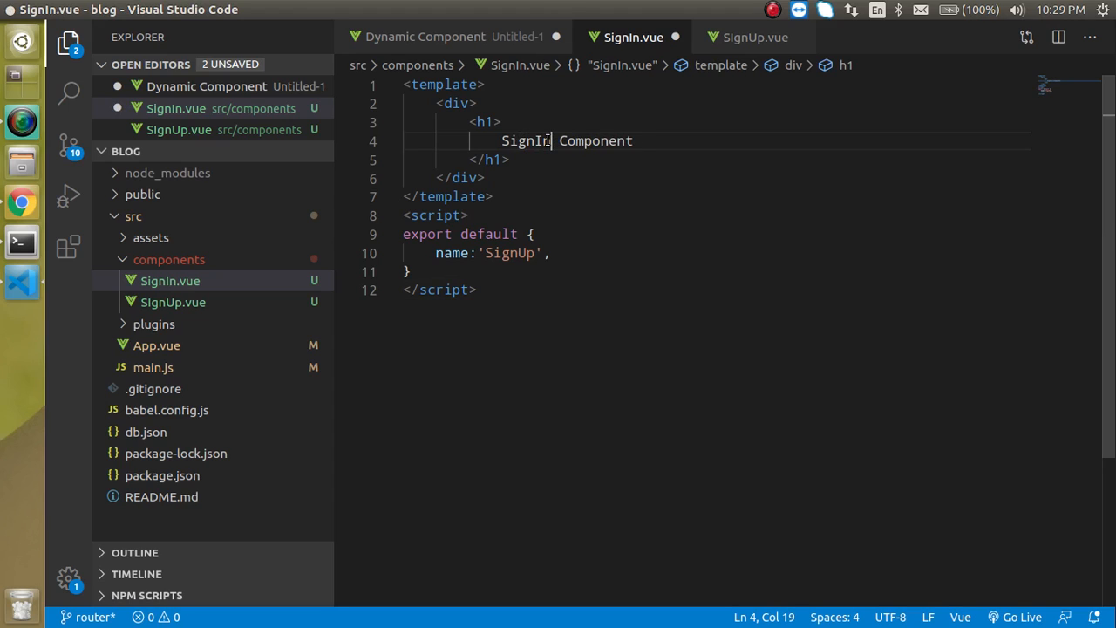
pyautogui.doubleClick(526, 140)
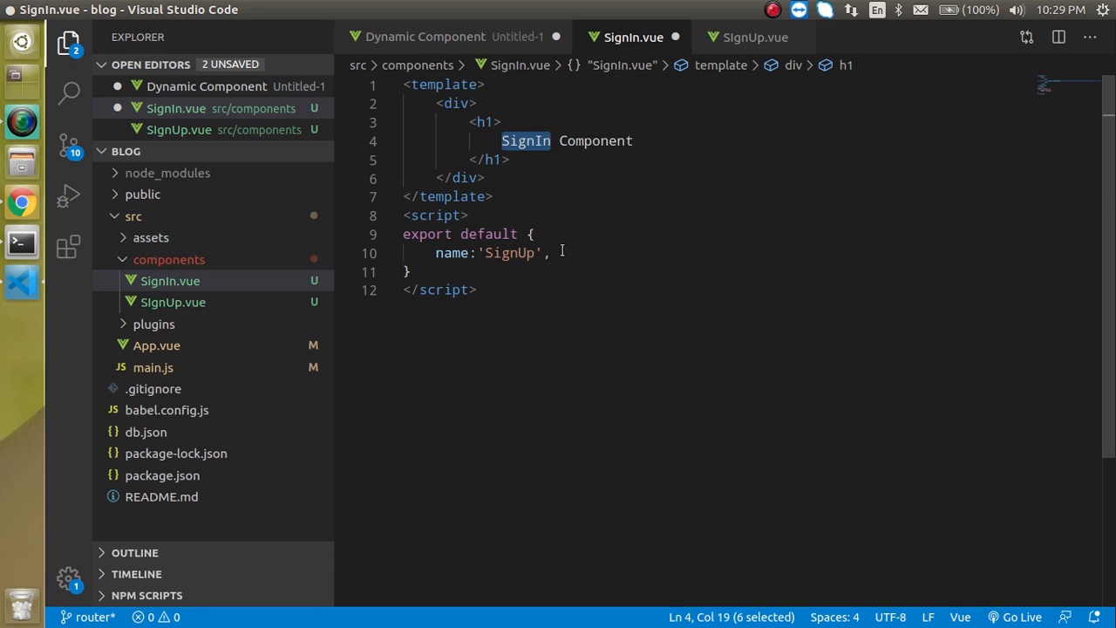
pyautogui.write('SignIn')
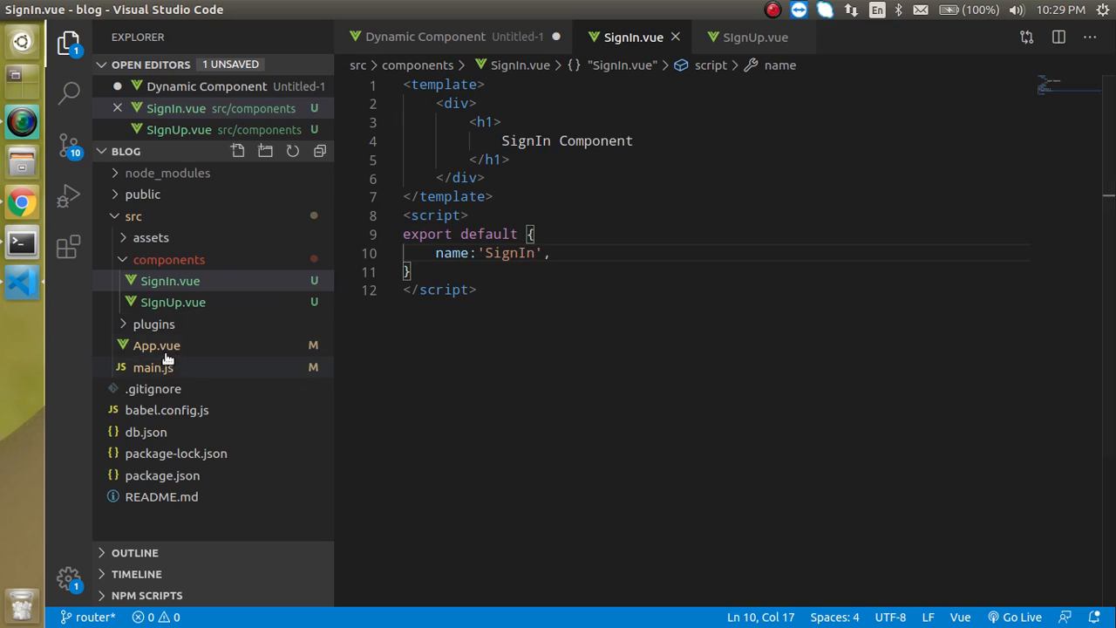
# Import SignIn and SignUp from components/ in App.vue.
pyautogui.click(156, 346)
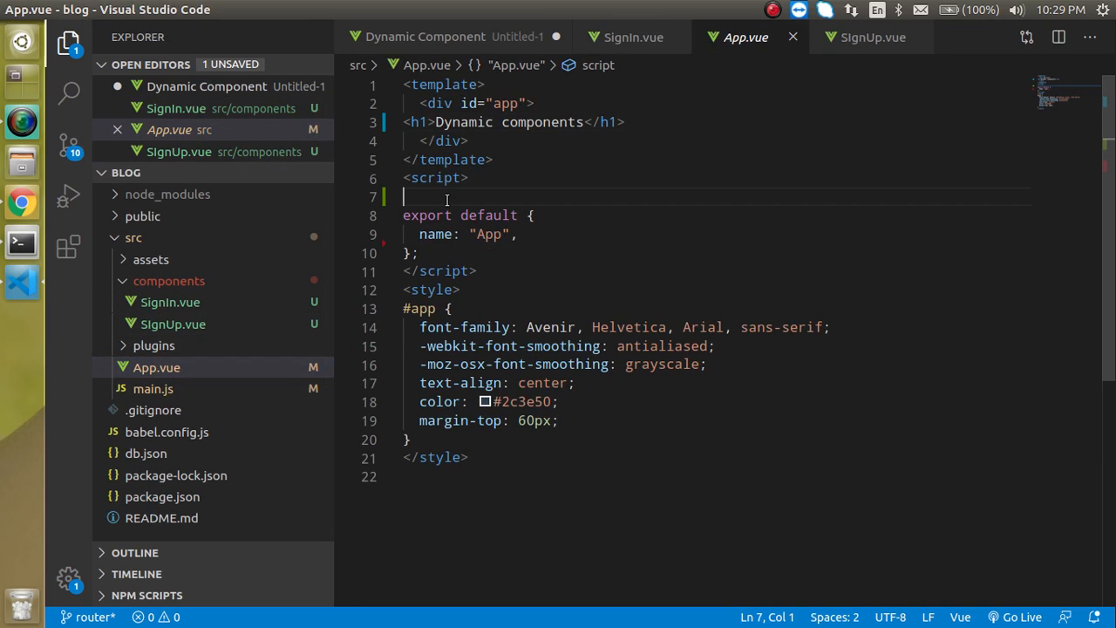
pyautogui.write('impo')
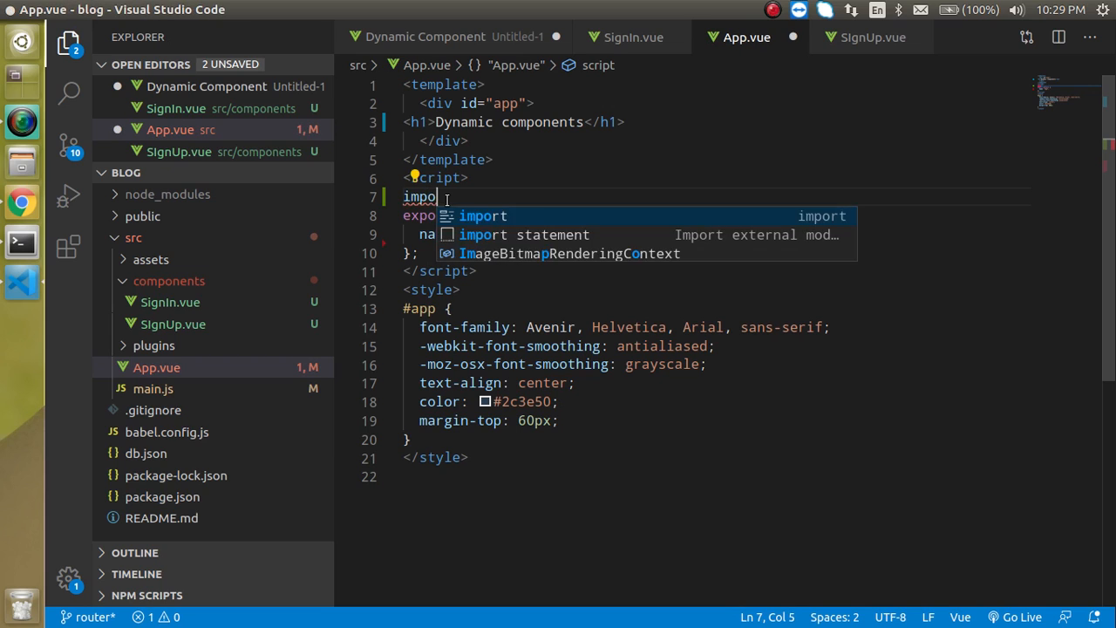
pyautogui.write("rt SignIn from './")
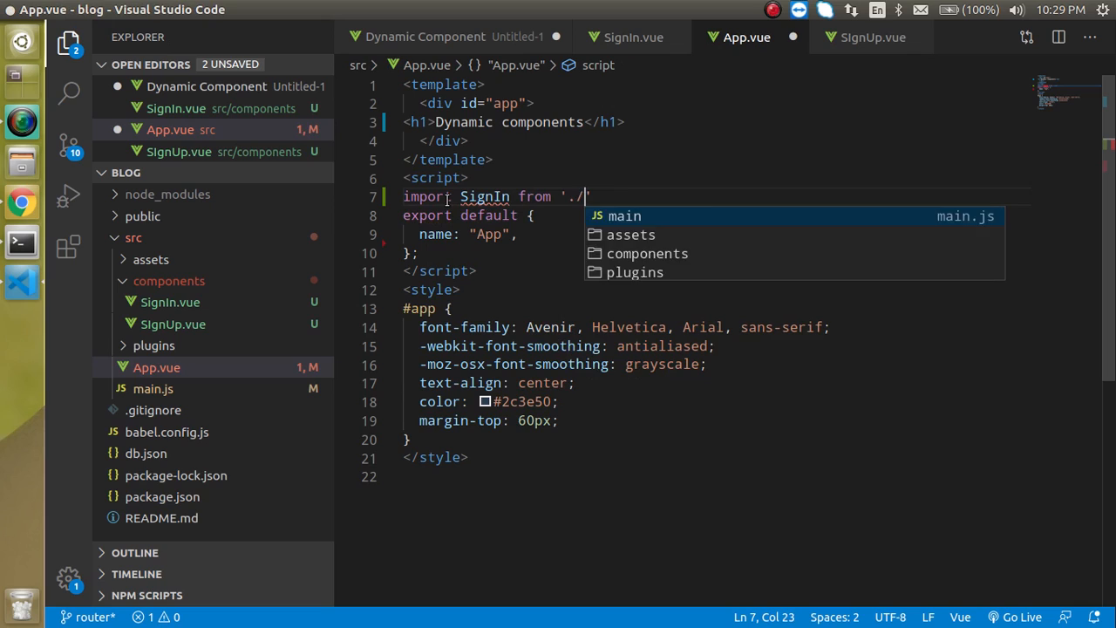
pyautogui.write('components/SignIn')
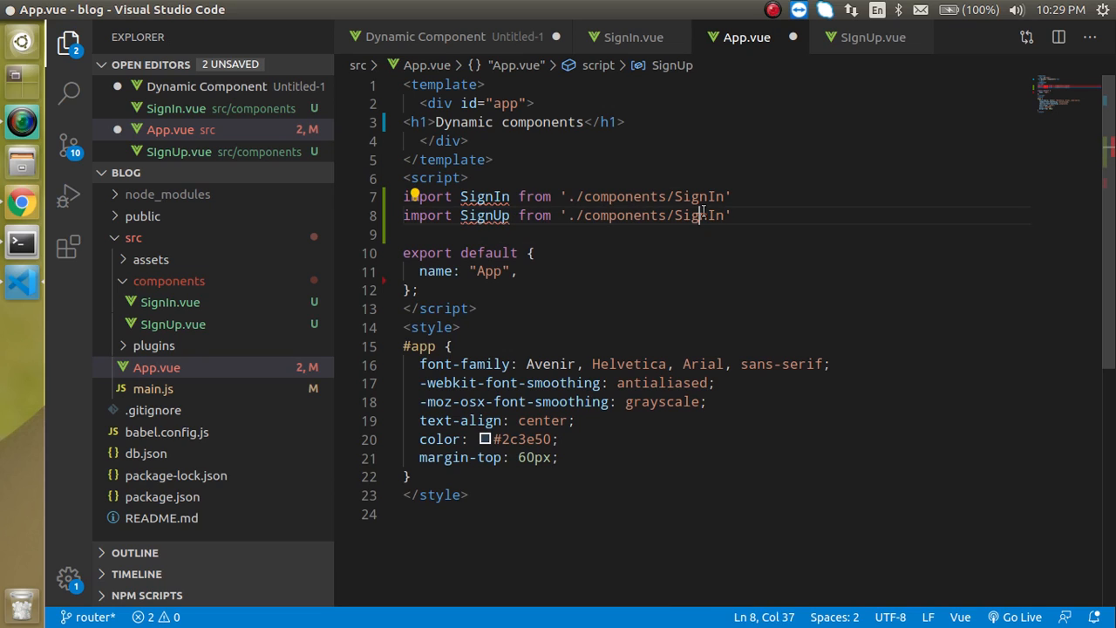
pyautogui.press('BackSpace')
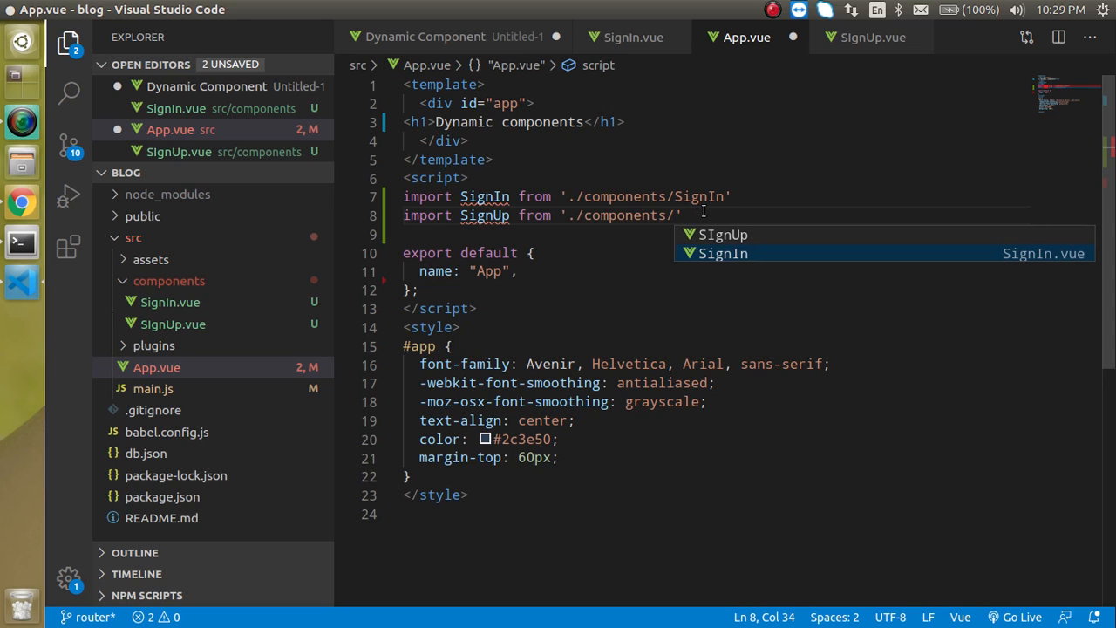
pyautogui.write('SIgnUp')
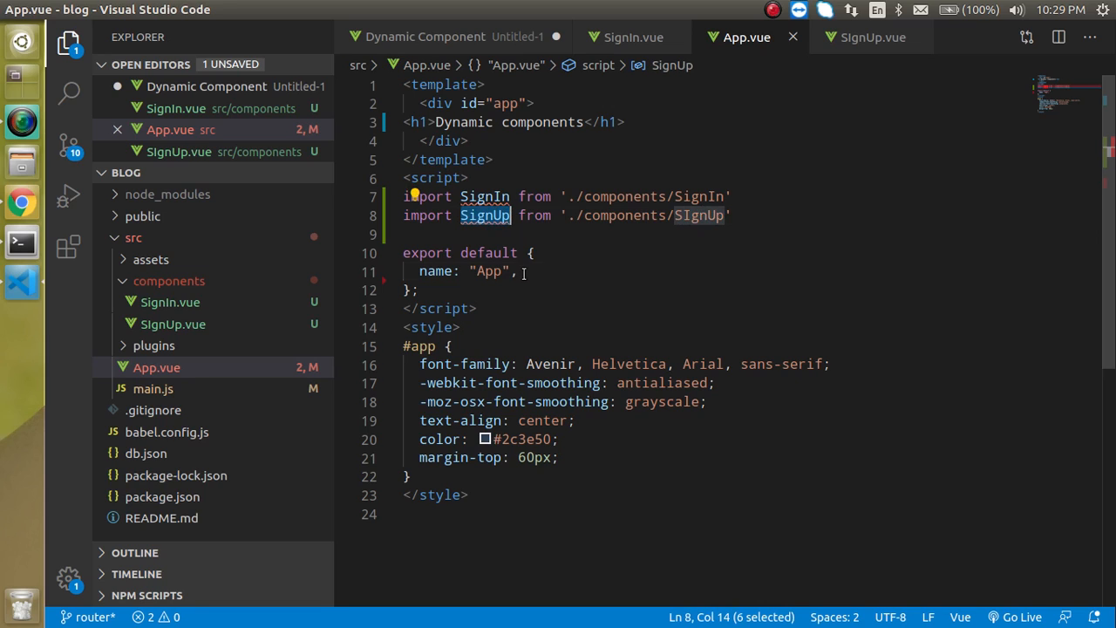
# Register SignUp and SignIn in components and add <SignUp /> and <SignIn /> tags.
pyautogui.write('comments')
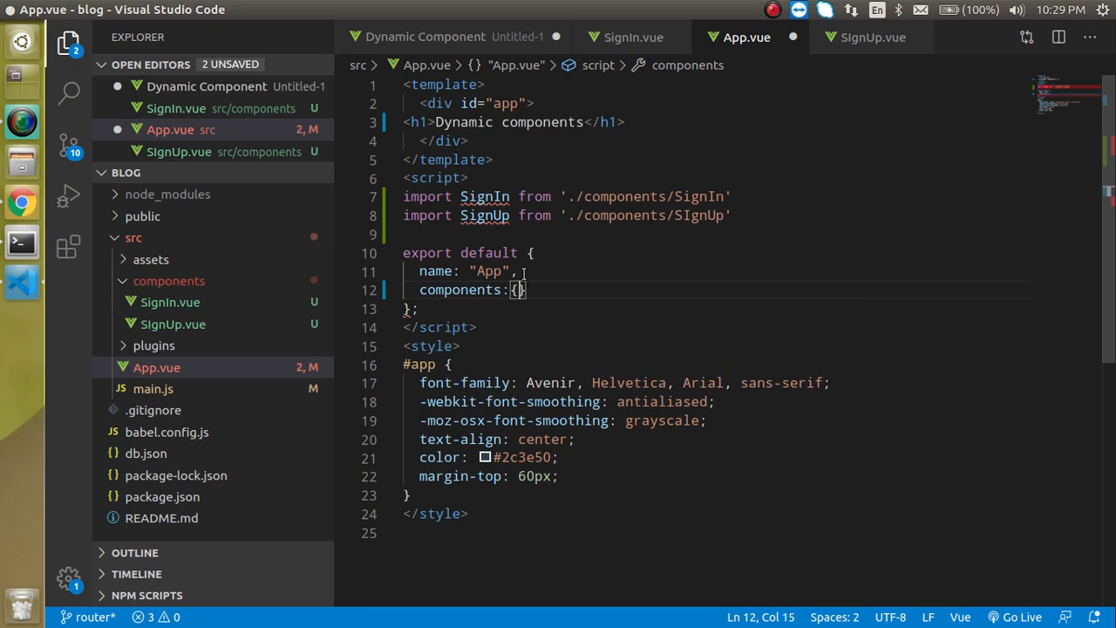
pyautogui.write('SignUp,')
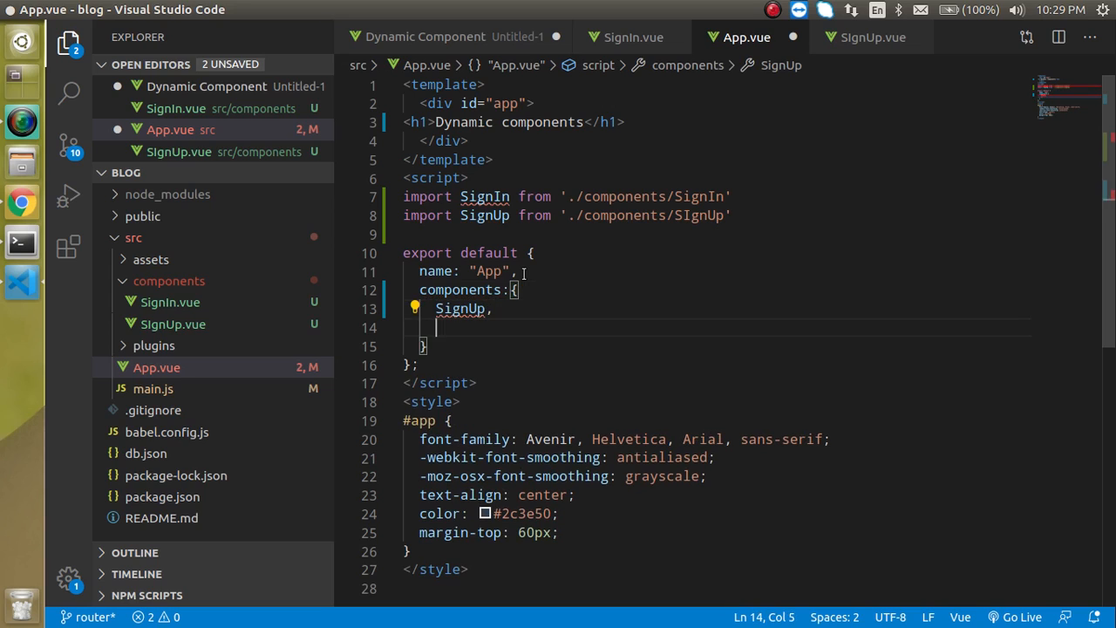
pyautogui.write('SI')
pyautogui.write('>')
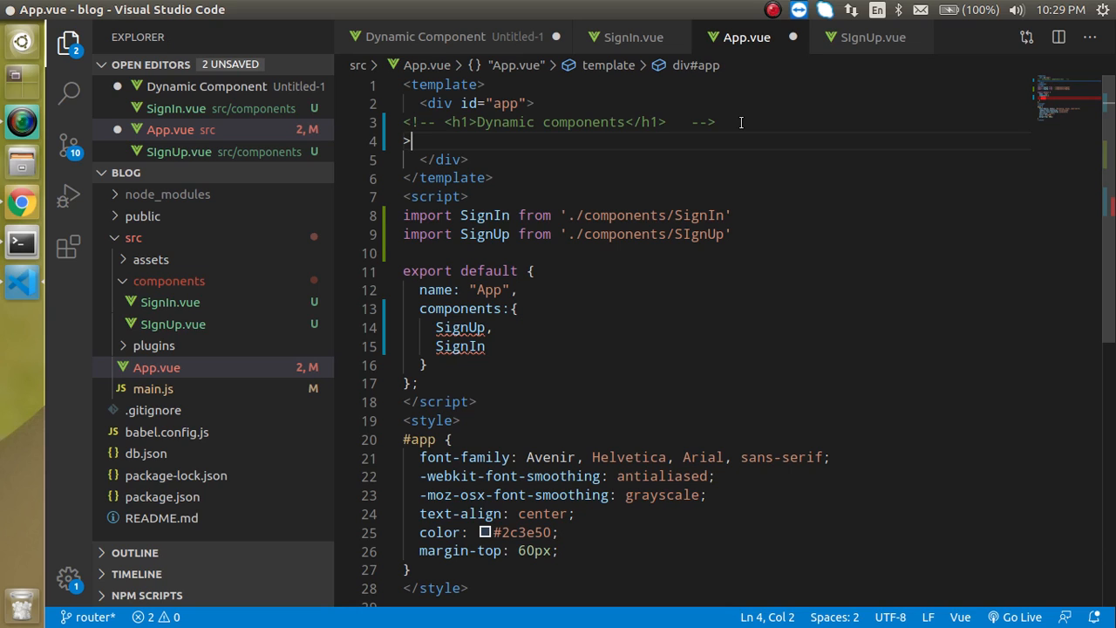
pyautogui.write('<SignUp /')
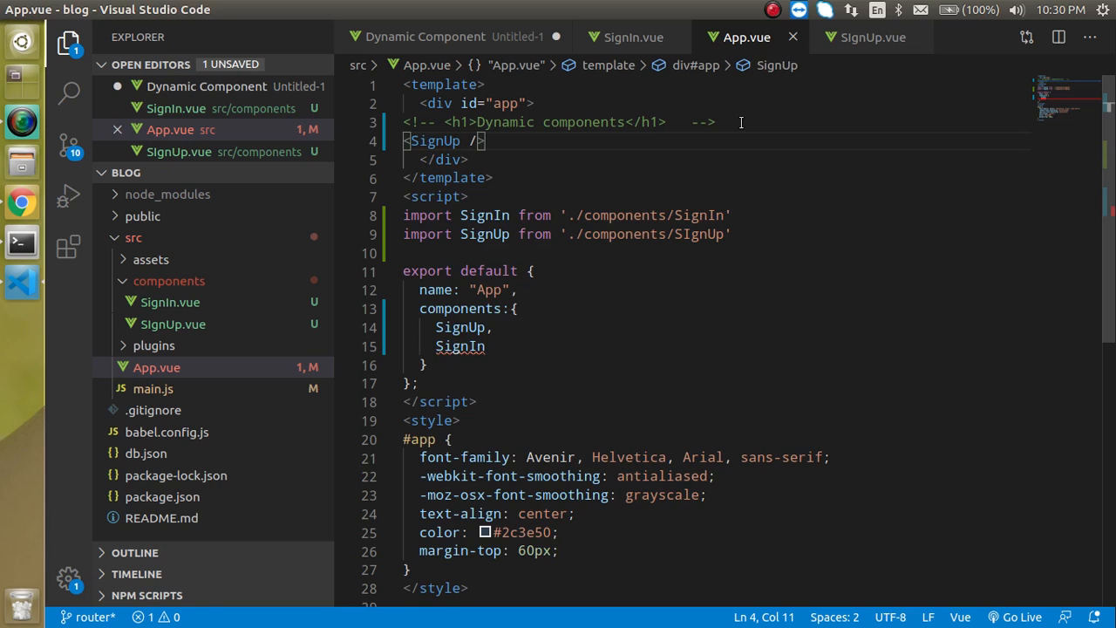
pyautogui.write('<SignUp />')
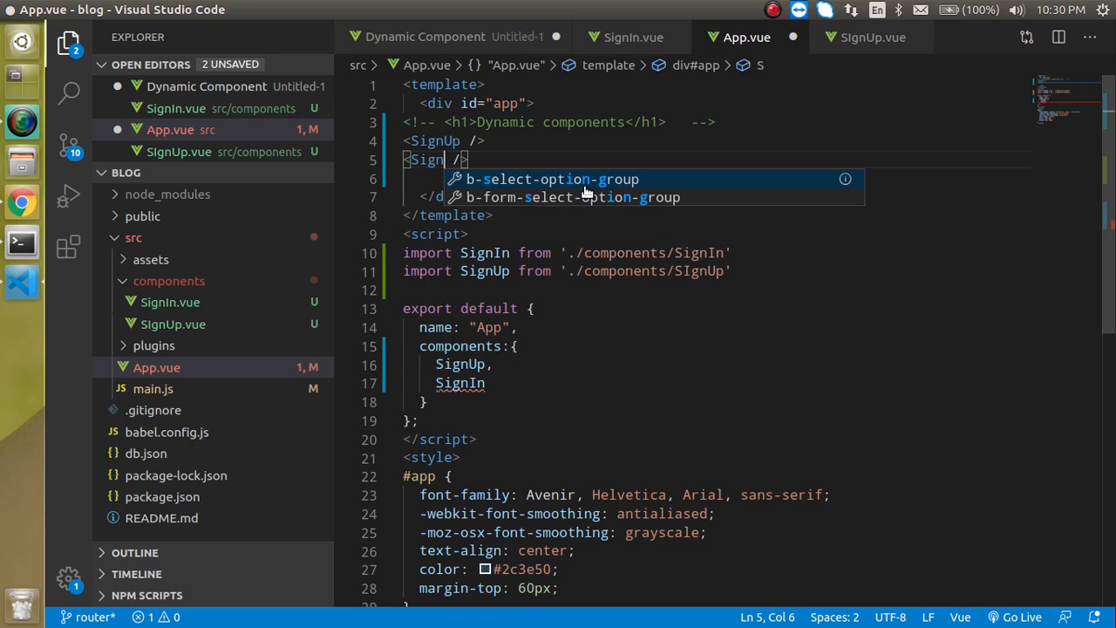
pyautogui.write('In')
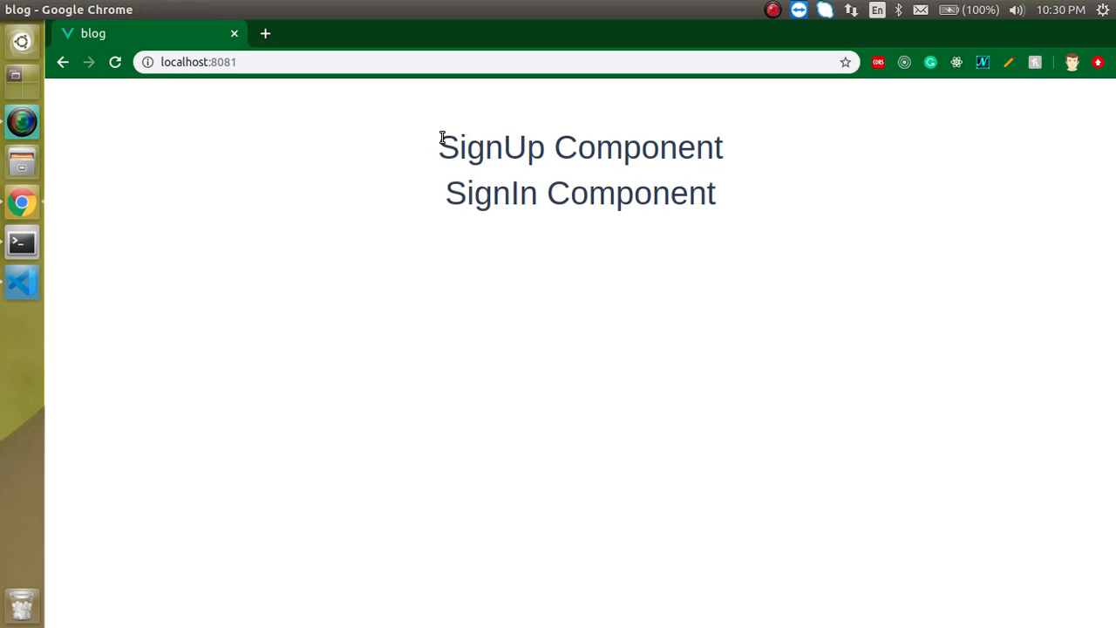
pyautogui.moveTo(79, 280)
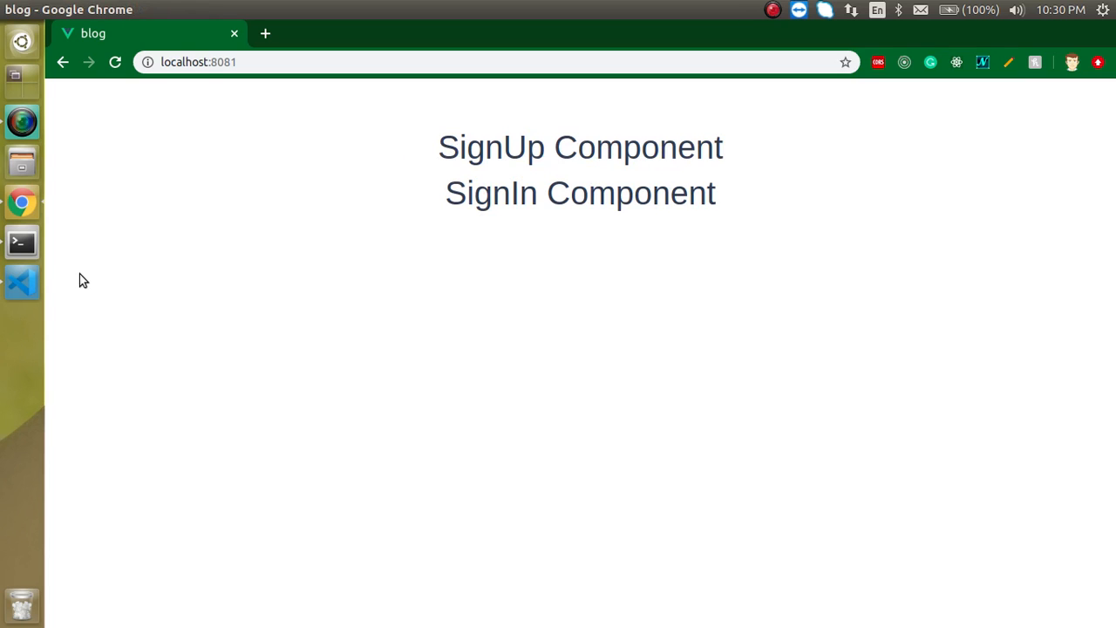
pyautogui.moveTo(21, 281)
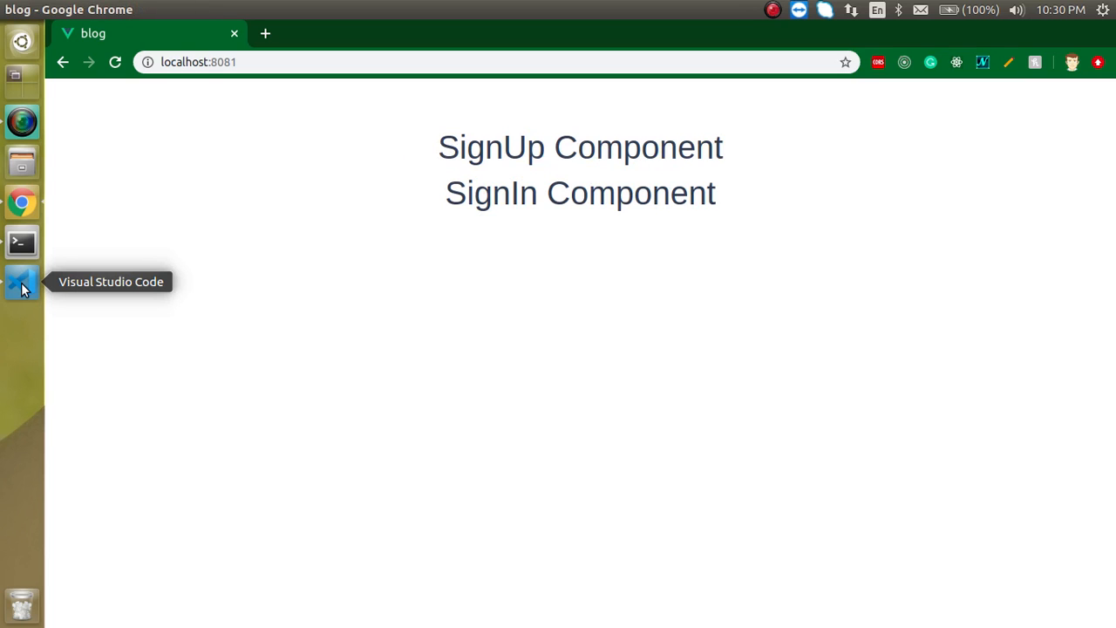
# Rename the component keys to quoted 'signup' and 'signin' in App.vue.
pyautogui.click(22, 281)
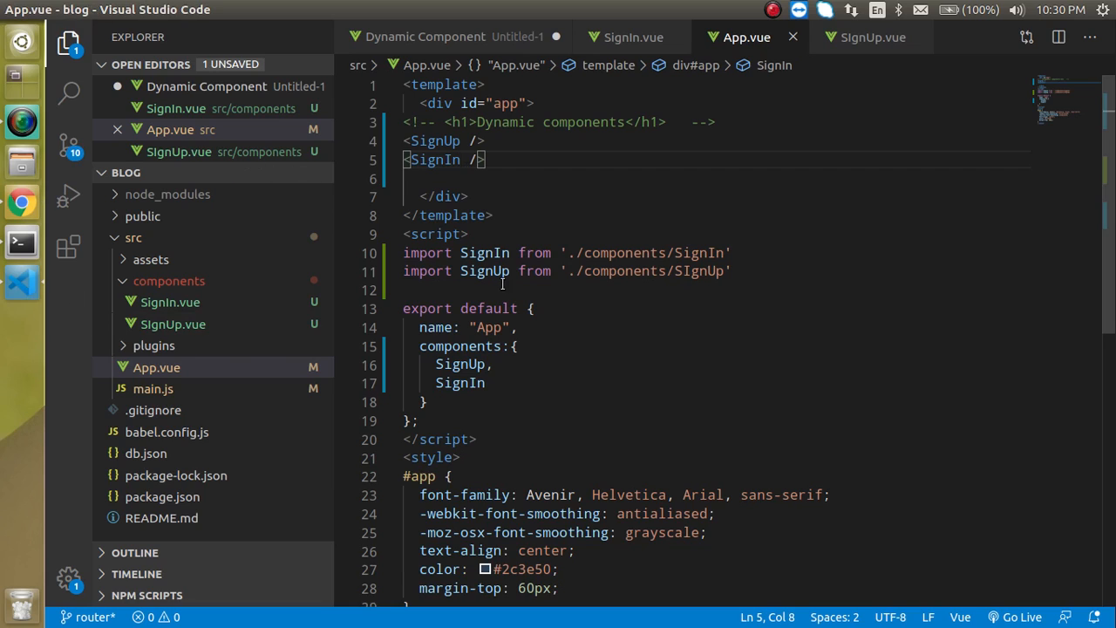
pyautogui.doubleClick(460, 363)
pyautogui.write(':"')
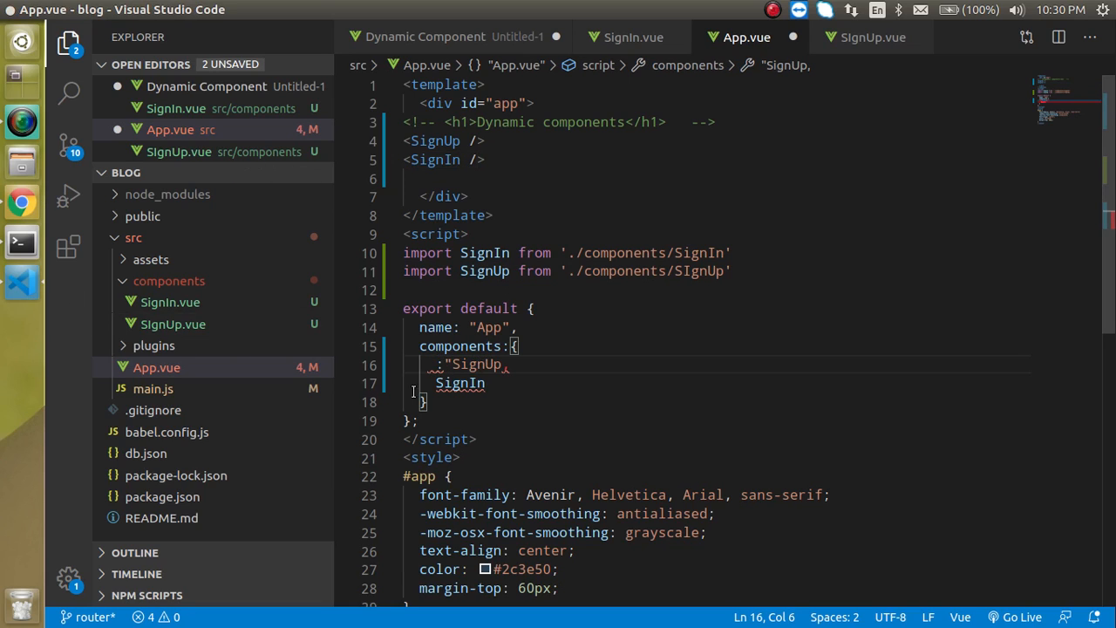
pyautogui.write("''")
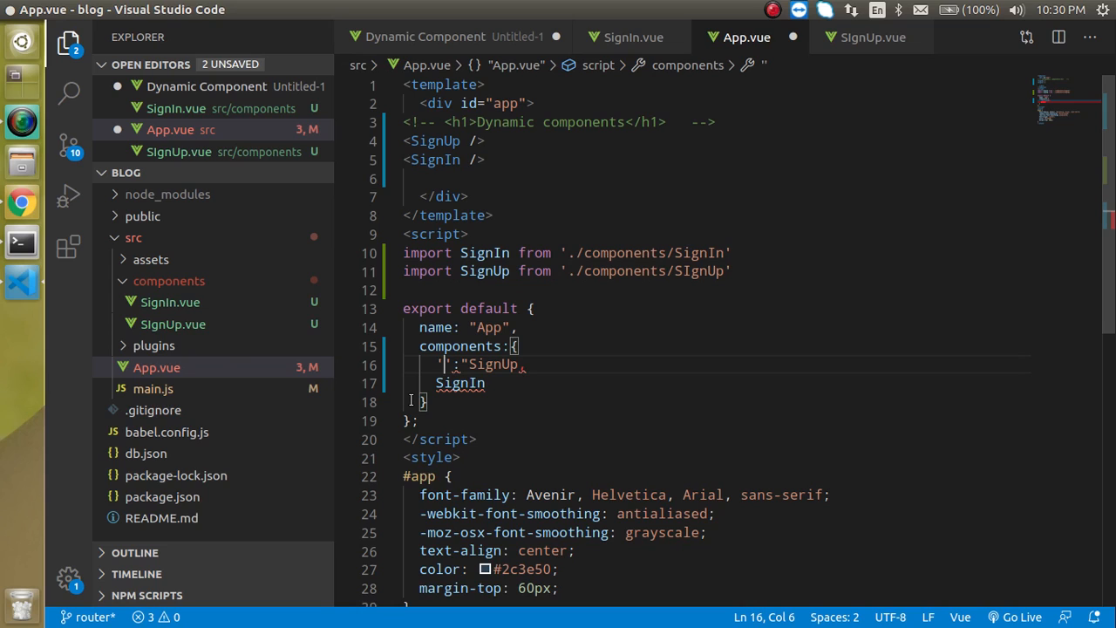
pyautogui.write('si')
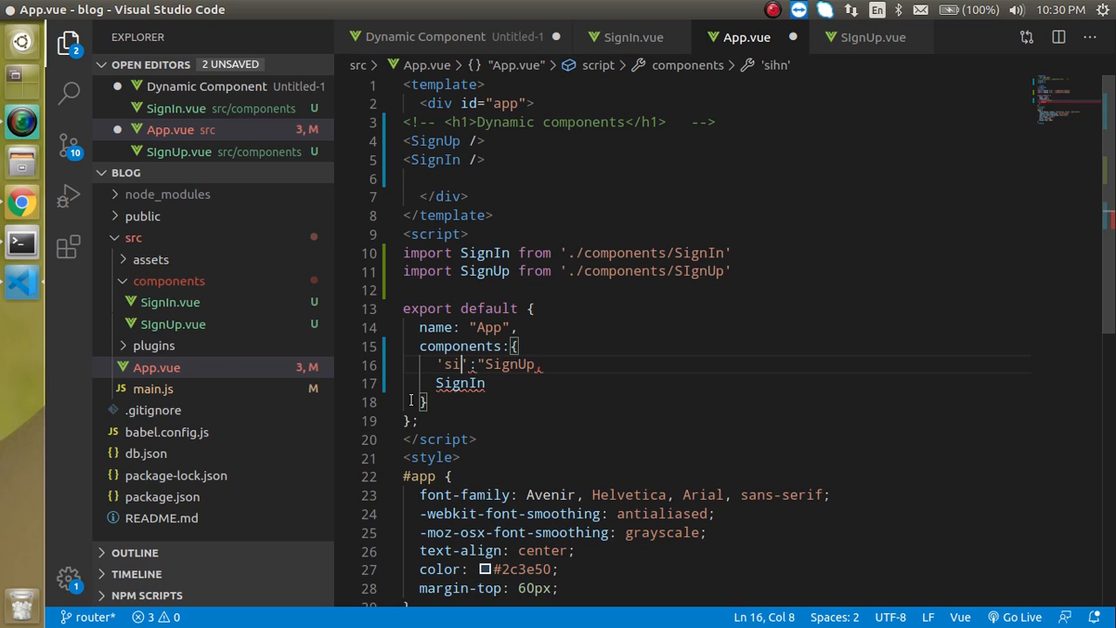
pyautogui.write('gnup')
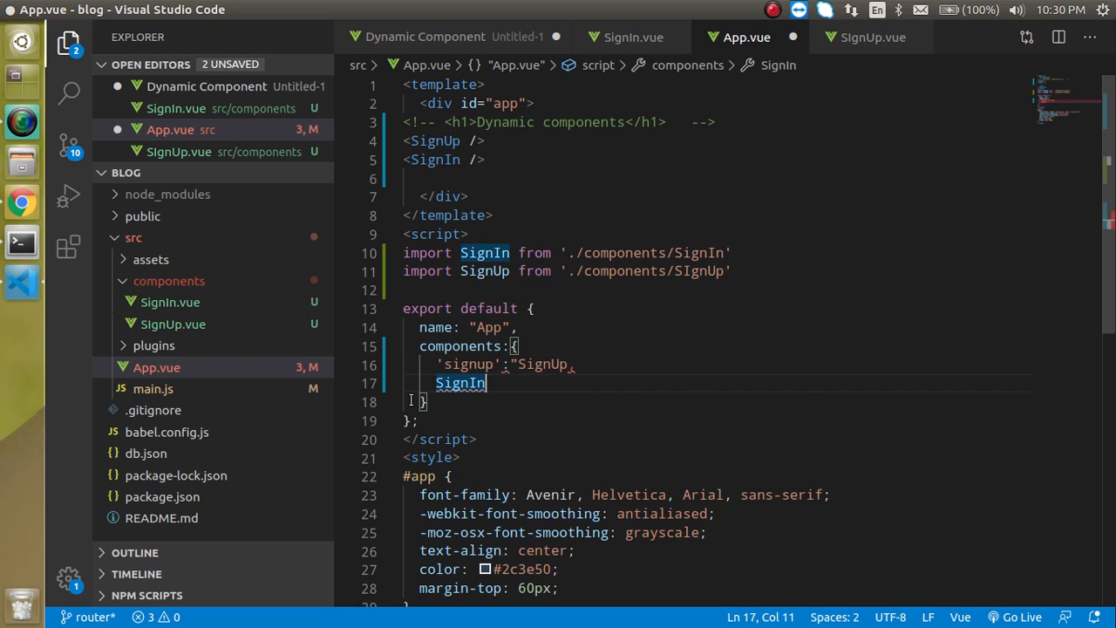
pyautogui.write(':"')
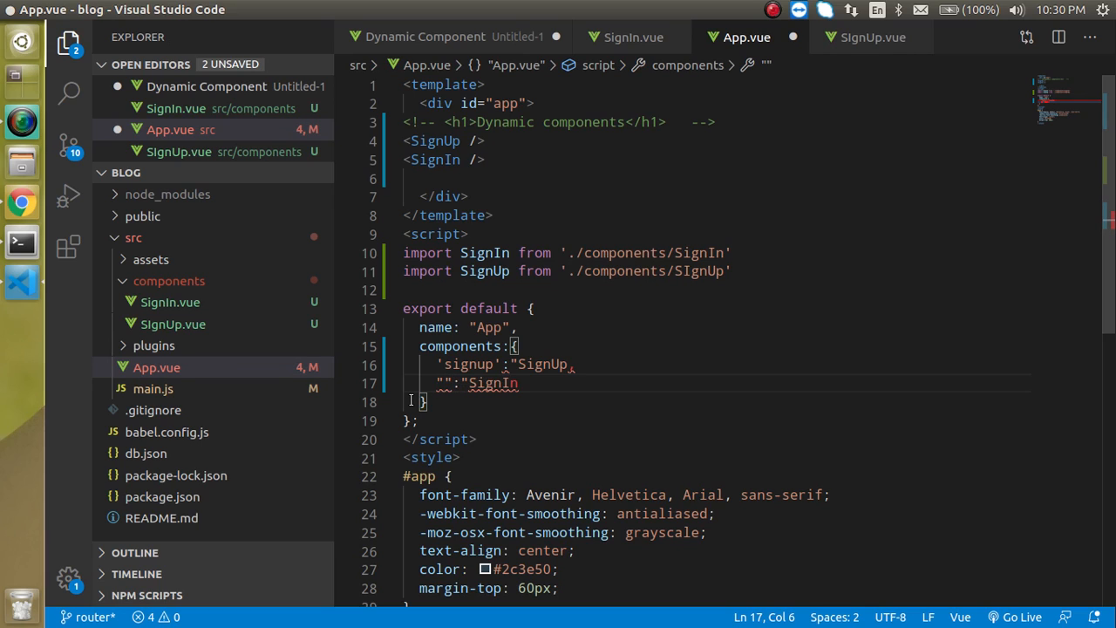
pyautogui.write('sign')
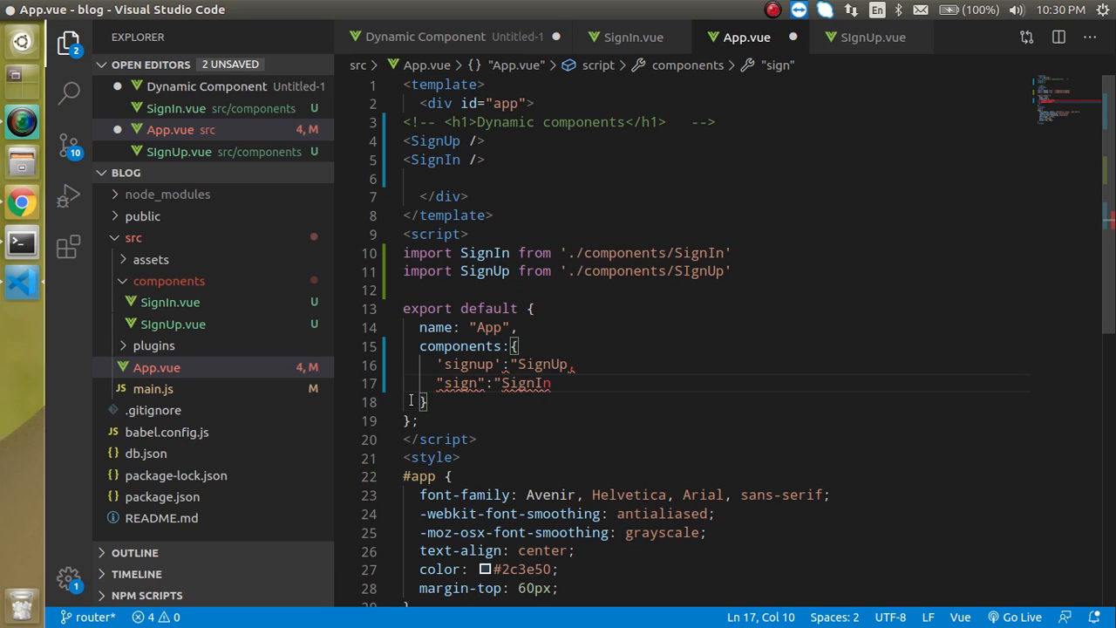
pyautogui.write('in')
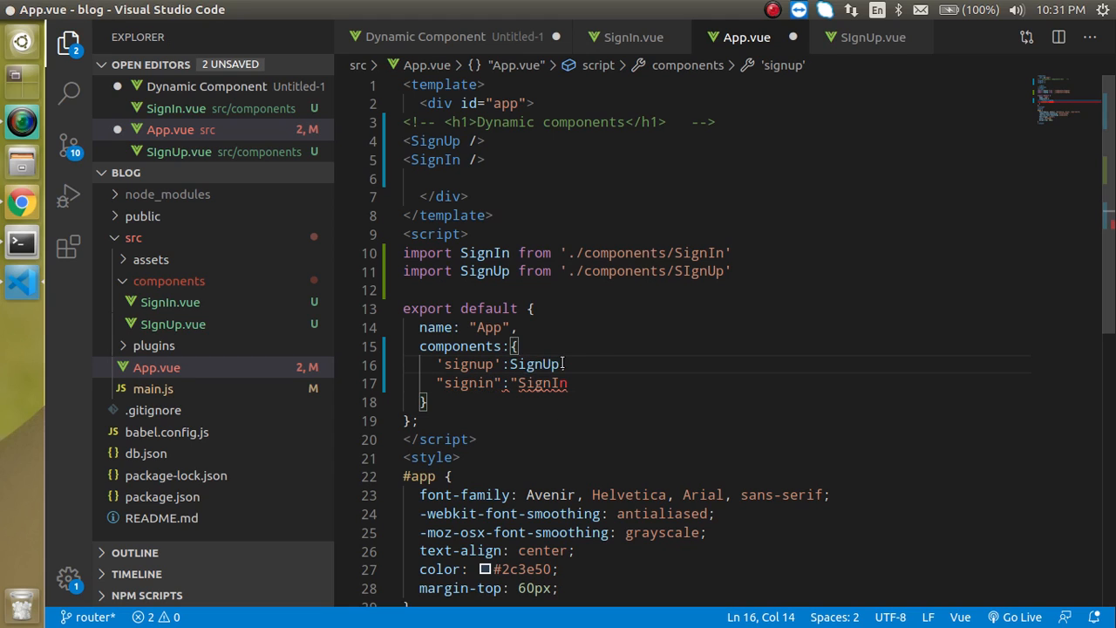
pyautogui.write(',')
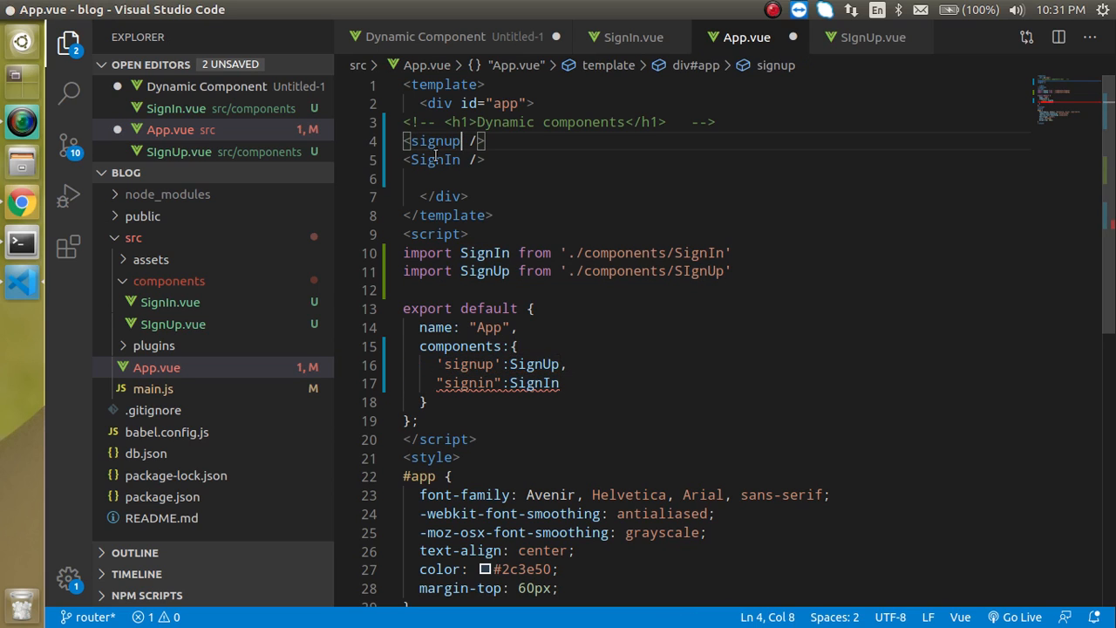
# Change the template tags to lowercase signup and signin names.
pyautogui.doubleClick(433, 160)
pyautogui.write('sigi')
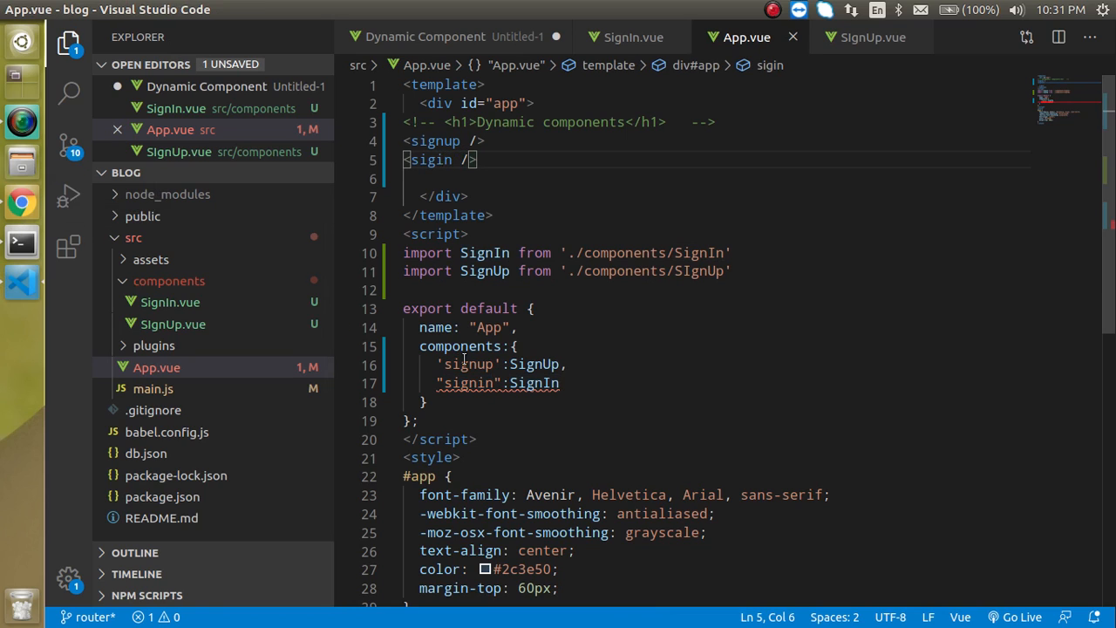
pyautogui.doubleClick(469, 384)
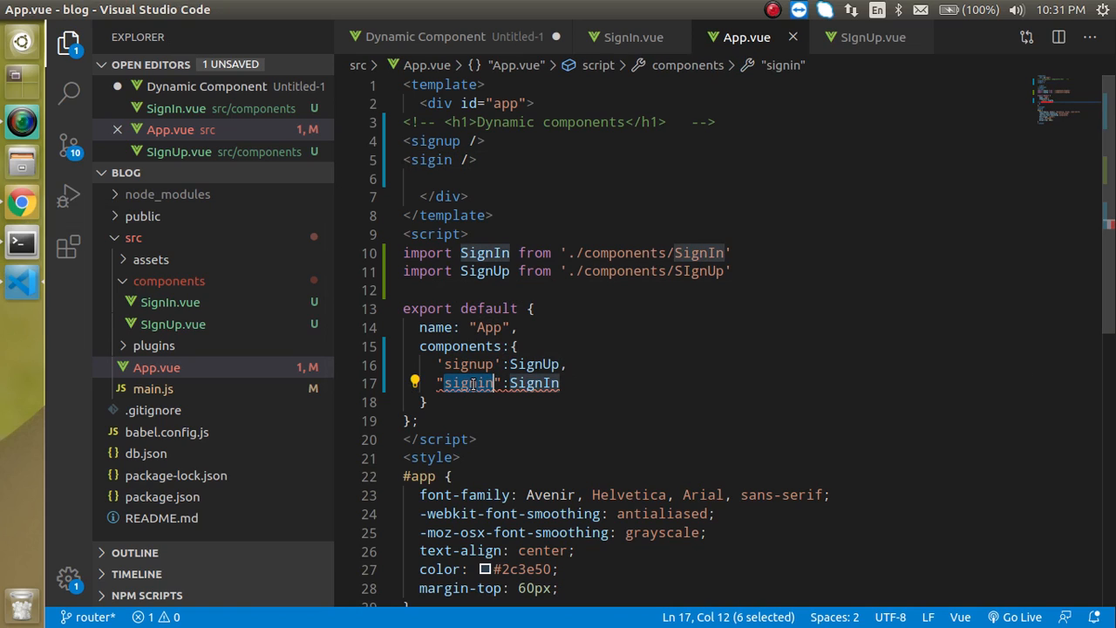
pyautogui.moveTo(467, 384)
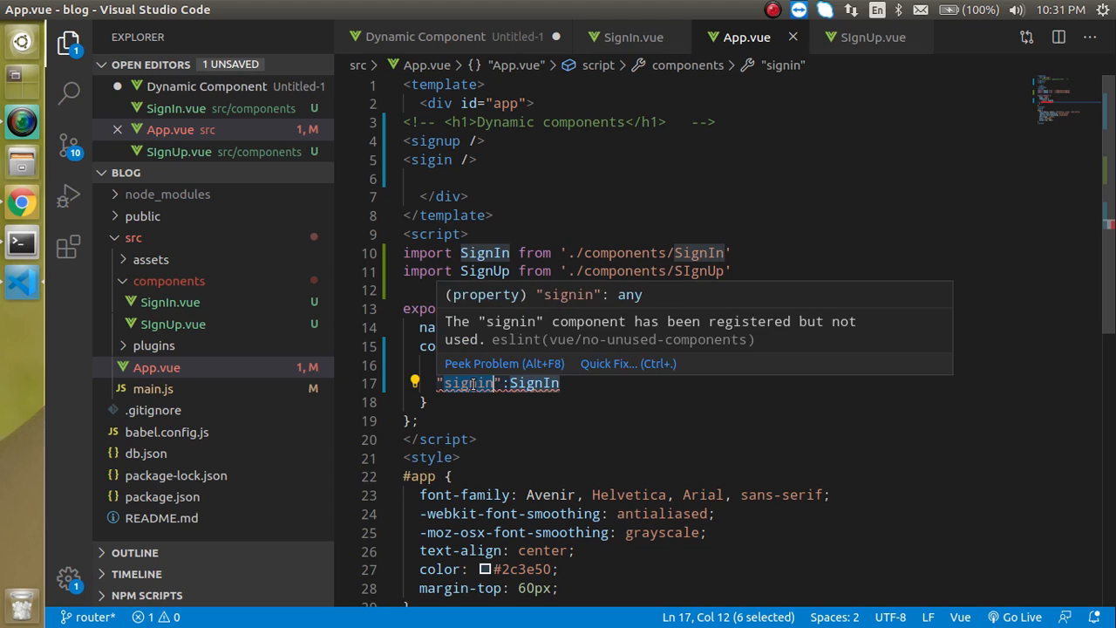
pyautogui.moveTo(425, 166)
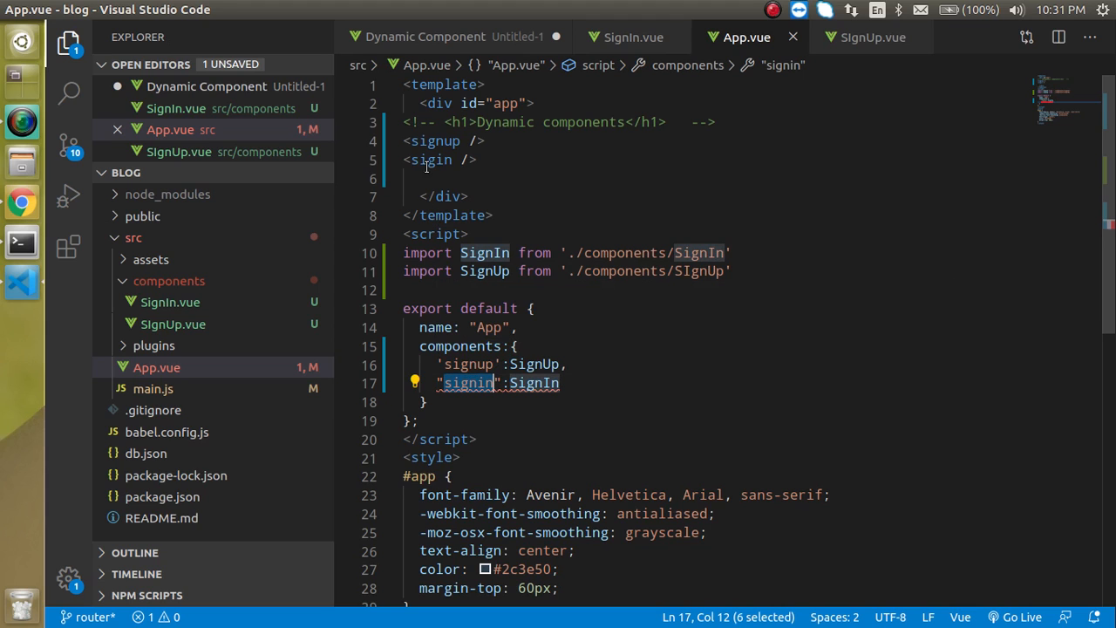
pyautogui.click(449, 160)
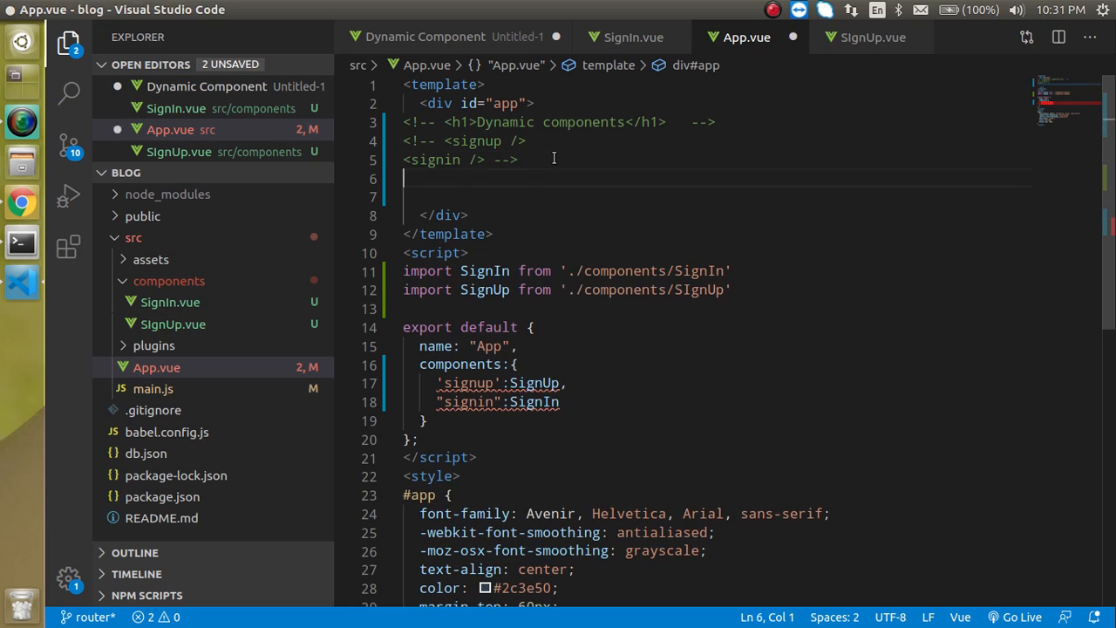
# Add <component v-bind:is="signin"></component> below the commented-out tags.
pyautogui.write('<component')
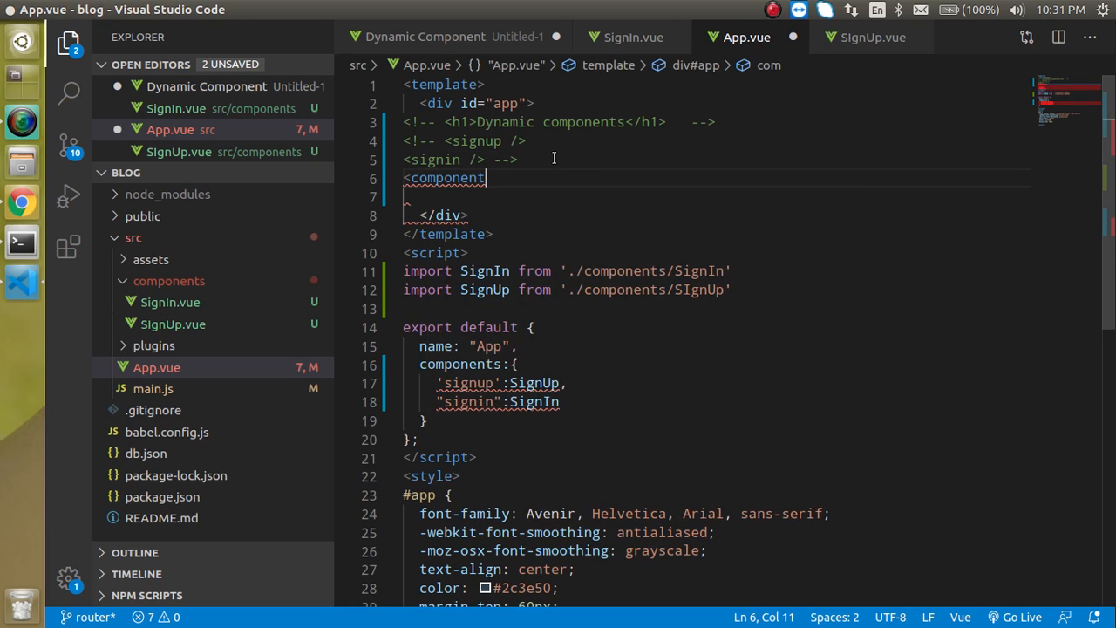
pyautogui.write('>>')
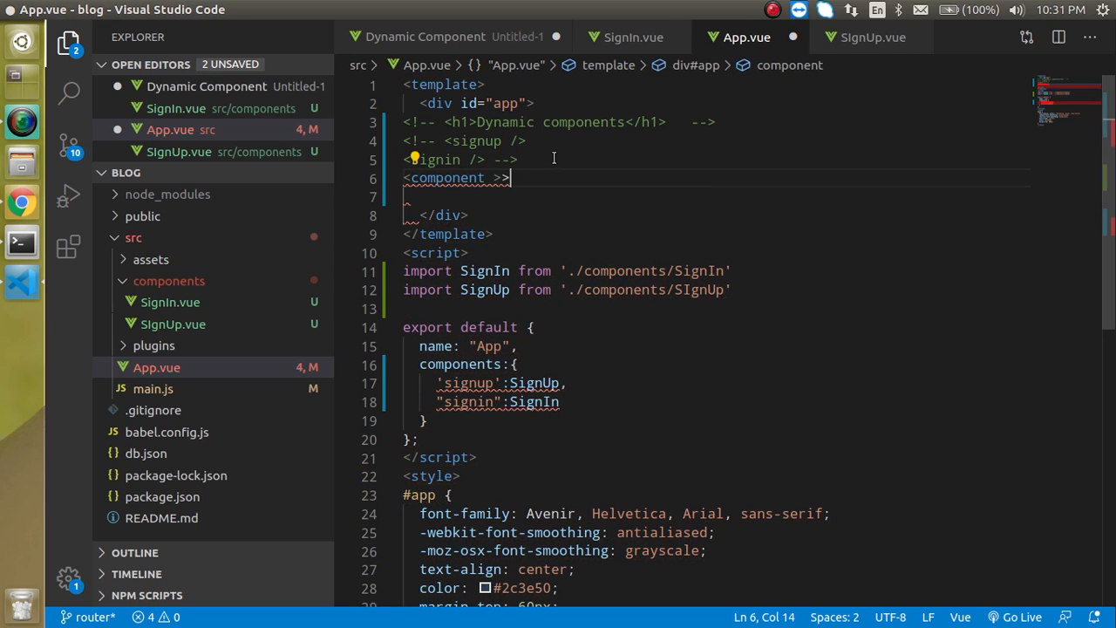
pyautogui.write('</component')
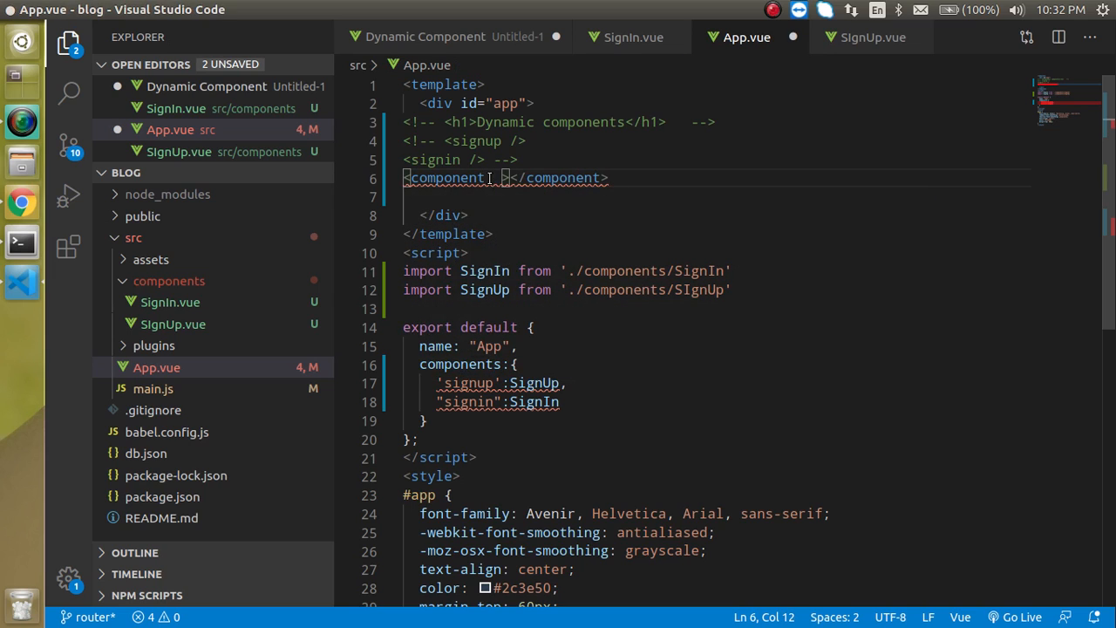
pyautogui.write('v-bind:is="signin')
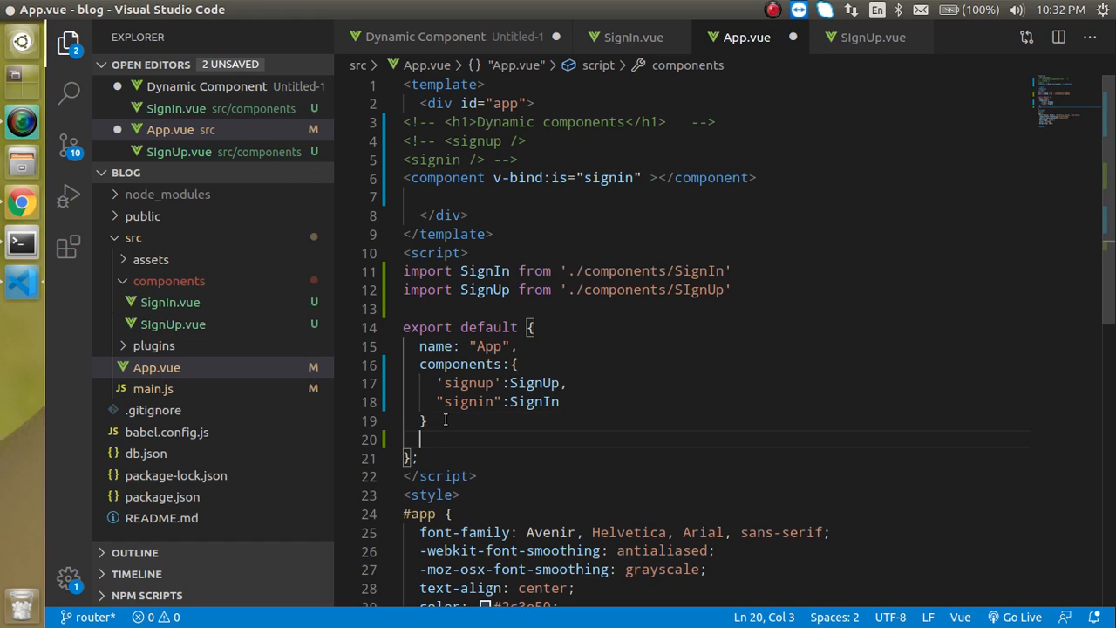
# Add data() returning cmp: 'signup' and bind v-bind:is to cmp.
pyautogui.write(',d')
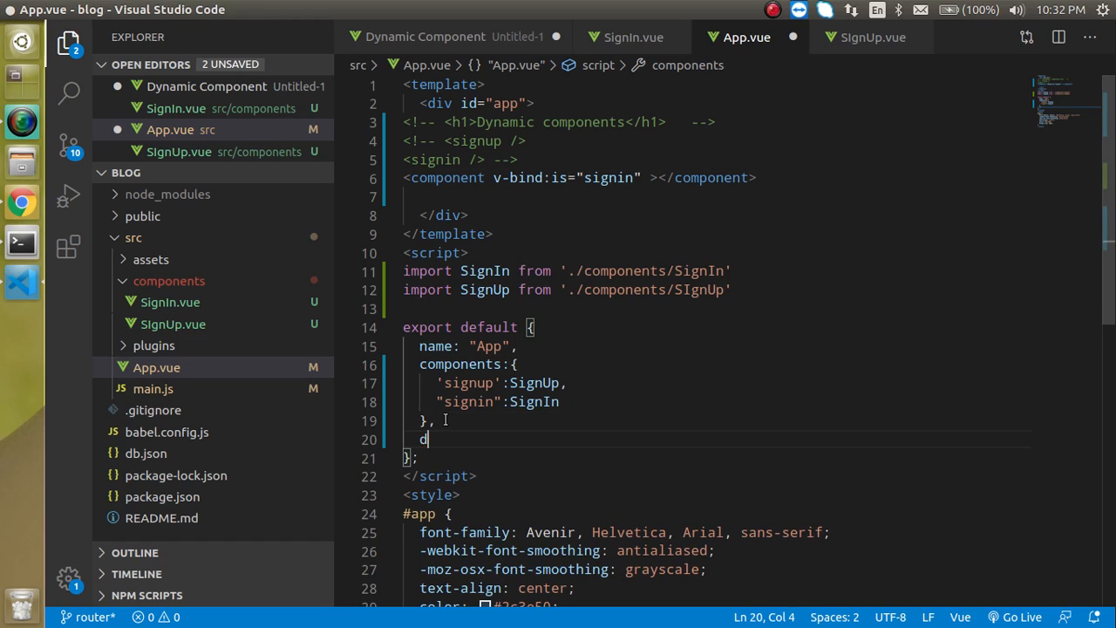
pyautogui.write('ata()')
pyautogui.write('{')
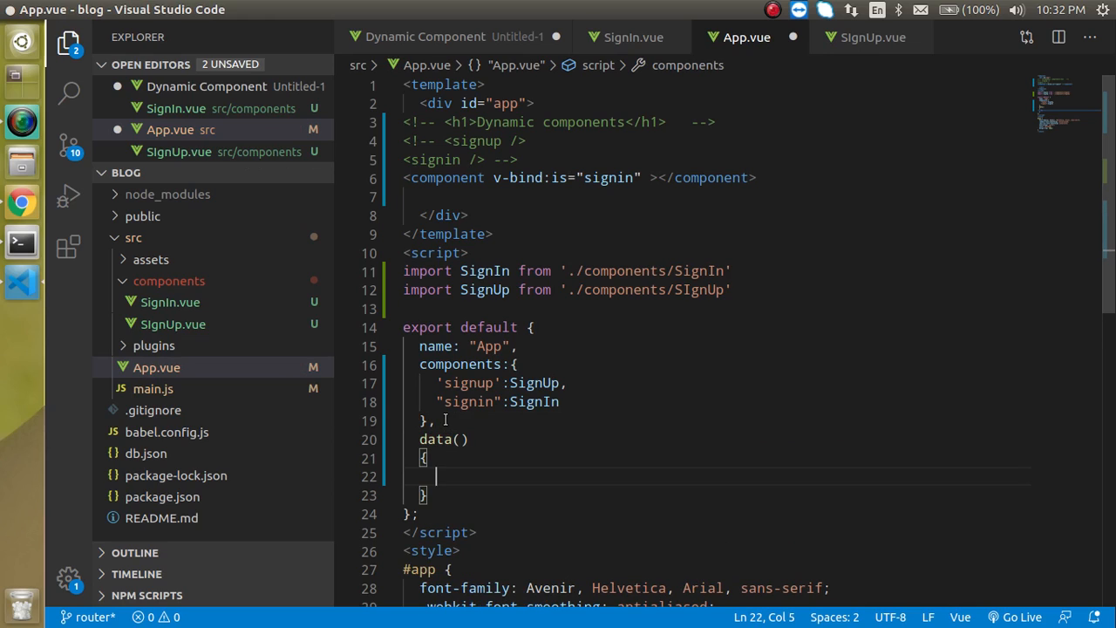
pyautogui.write('return')
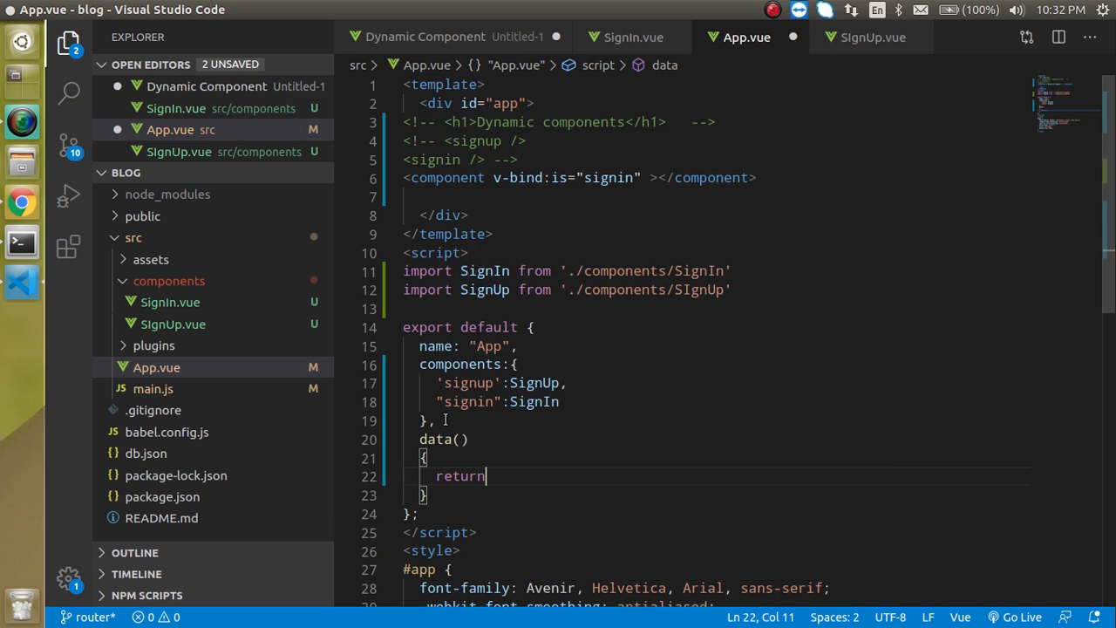
pyautogui.write('{cmp}')
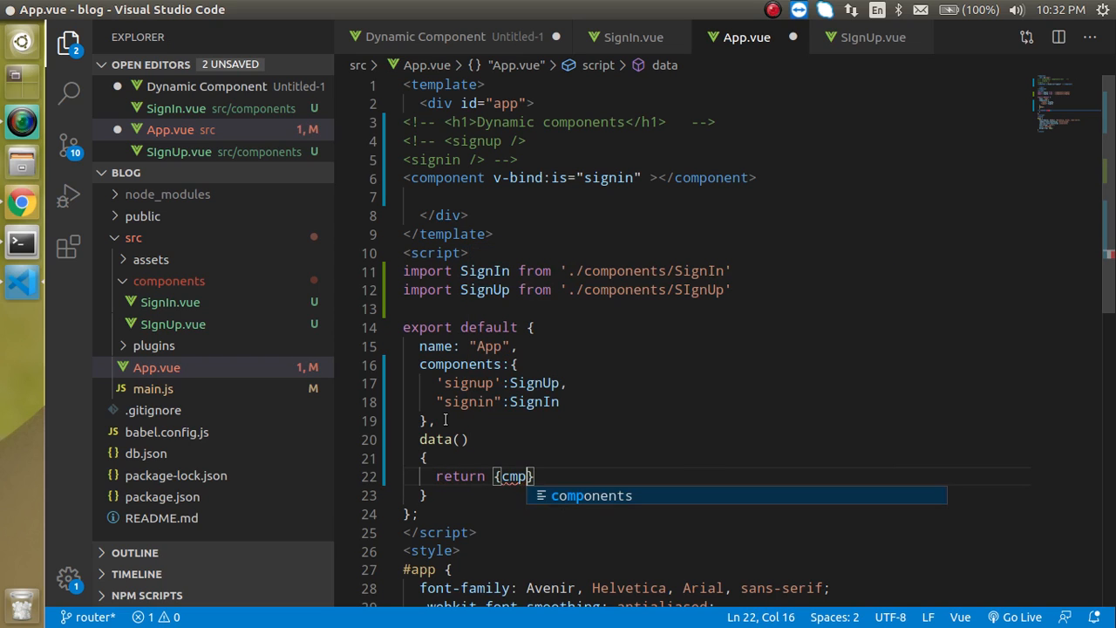
pyautogui.write(":'")
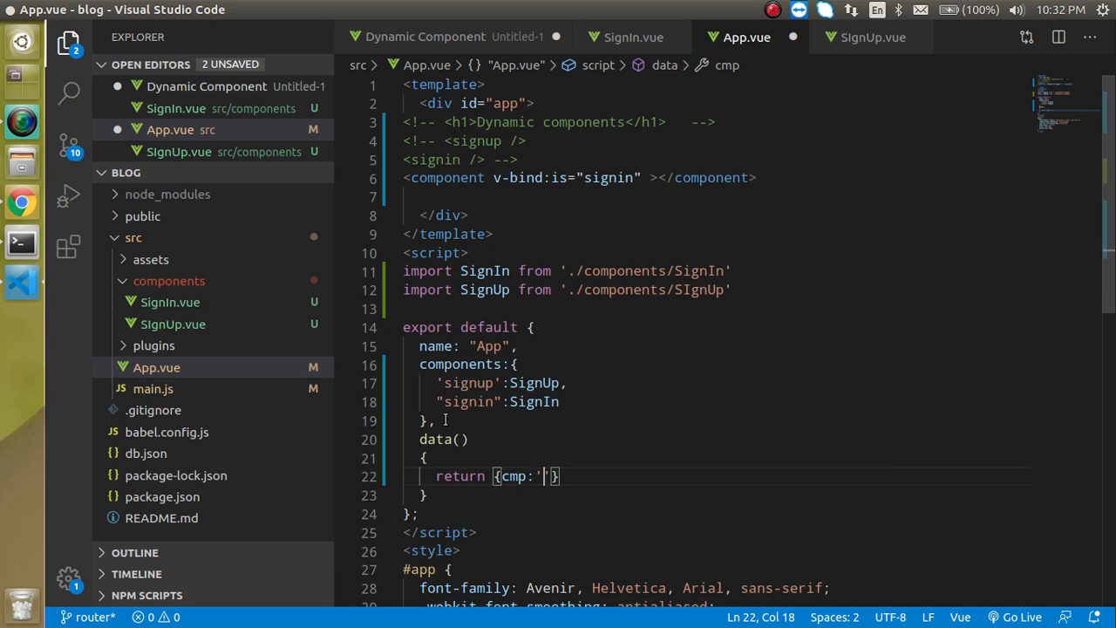
pyautogui.write('s')
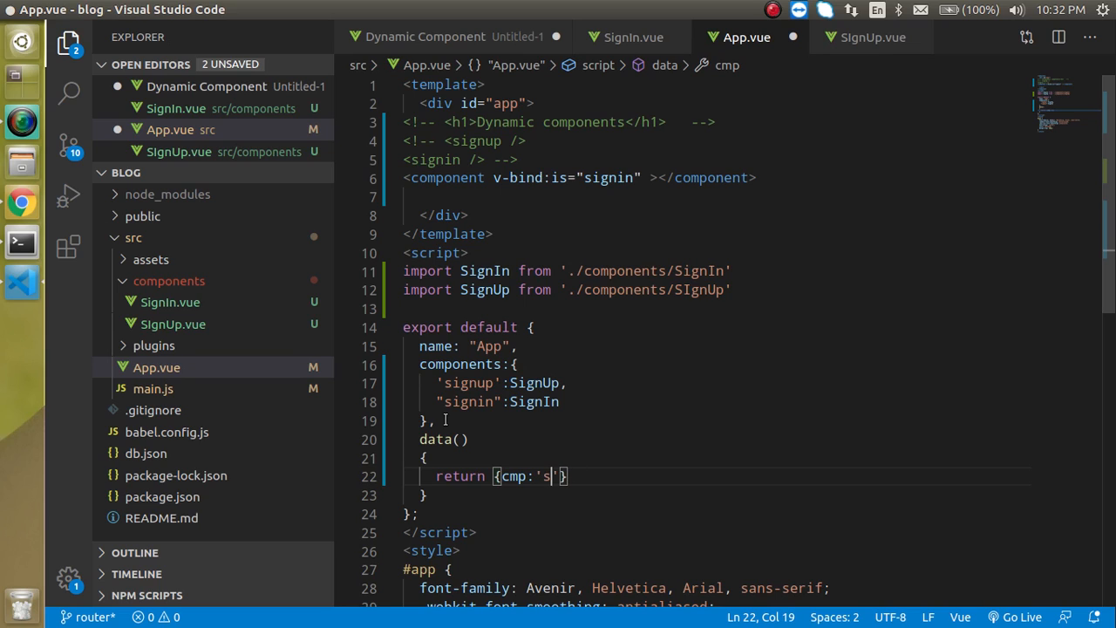
pyautogui.press('Backspace')
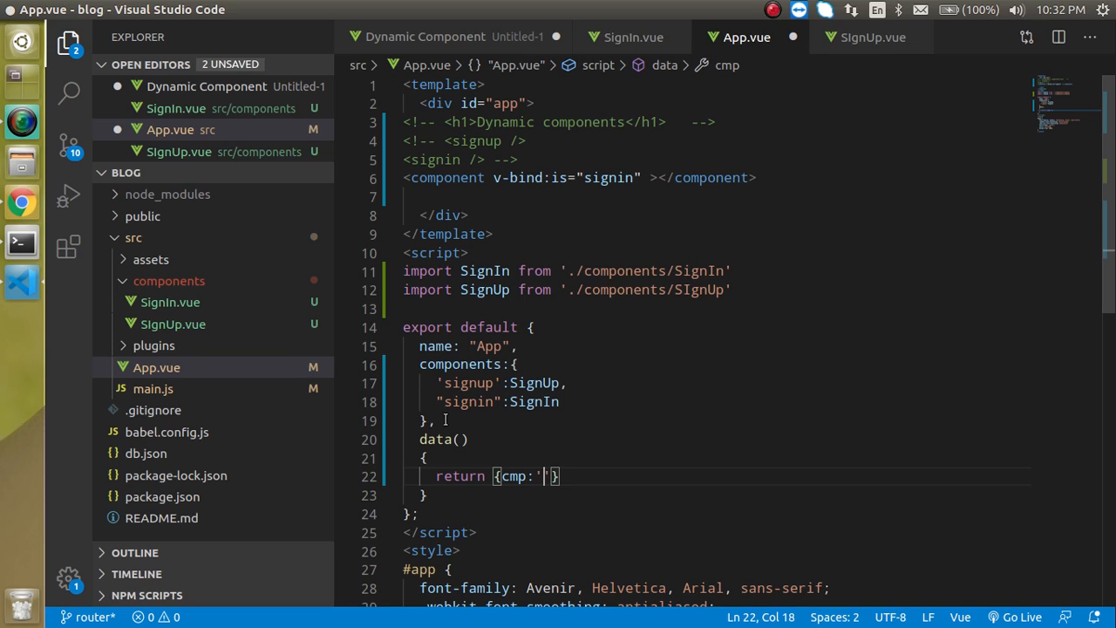
pyautogui.write('signup')
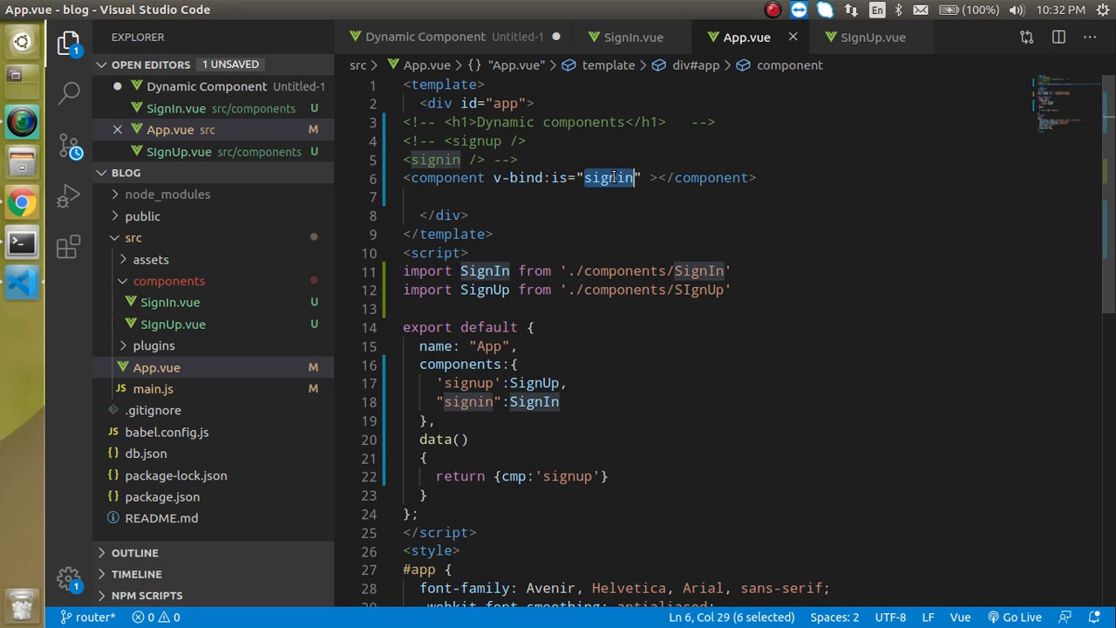
pyautogui.write('cmp')
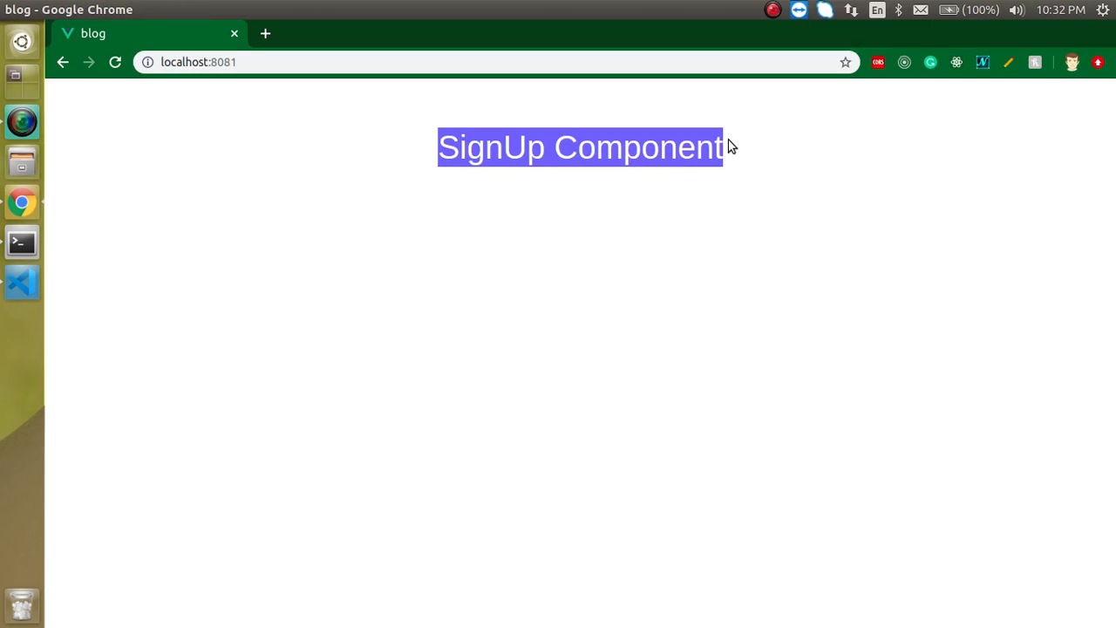
# Confirm localhost:8081 shows the SignUp Component heading and clear the selection.
pyautogui.click(21, 282)
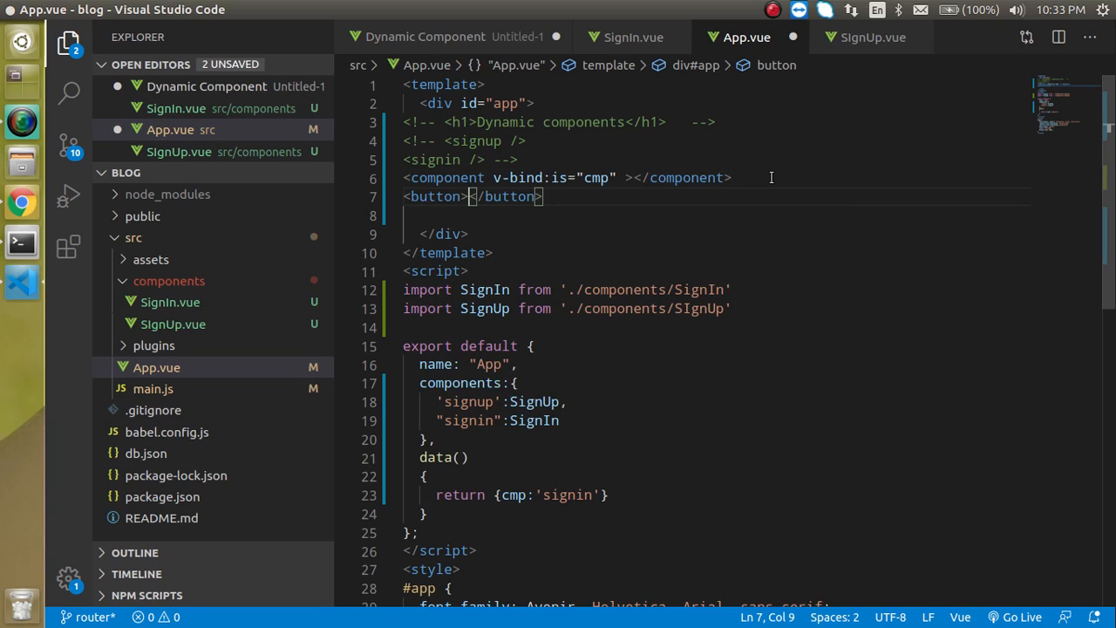
# Add a Load SignIn button with v-on:click="uploadCmp('signin')".
pyautogui.write('Load S')
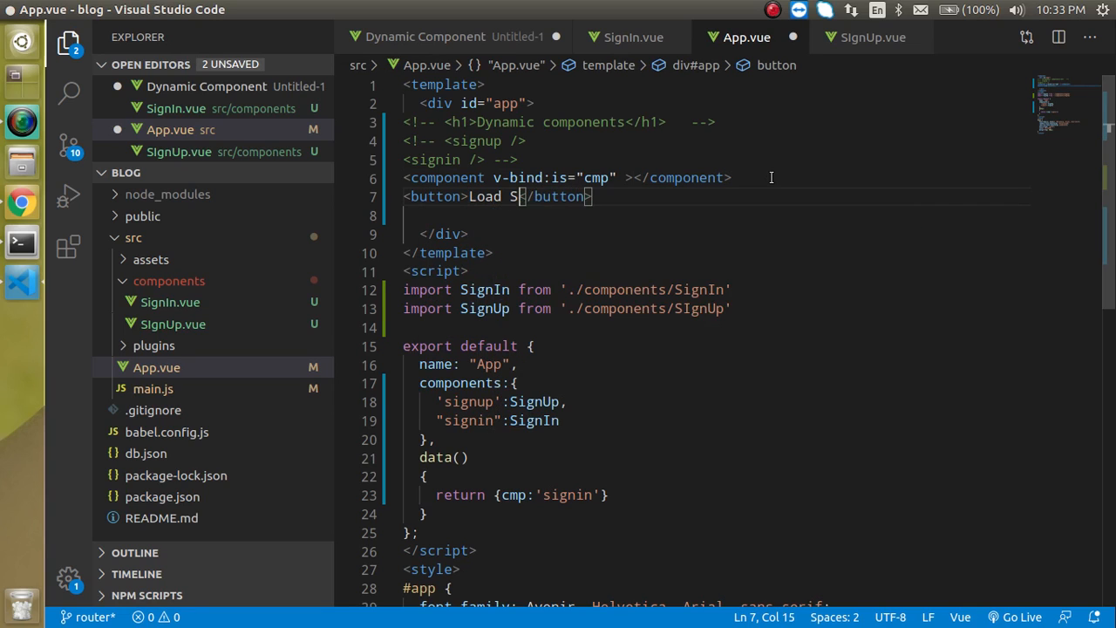
pyautogui.write('ignIn')
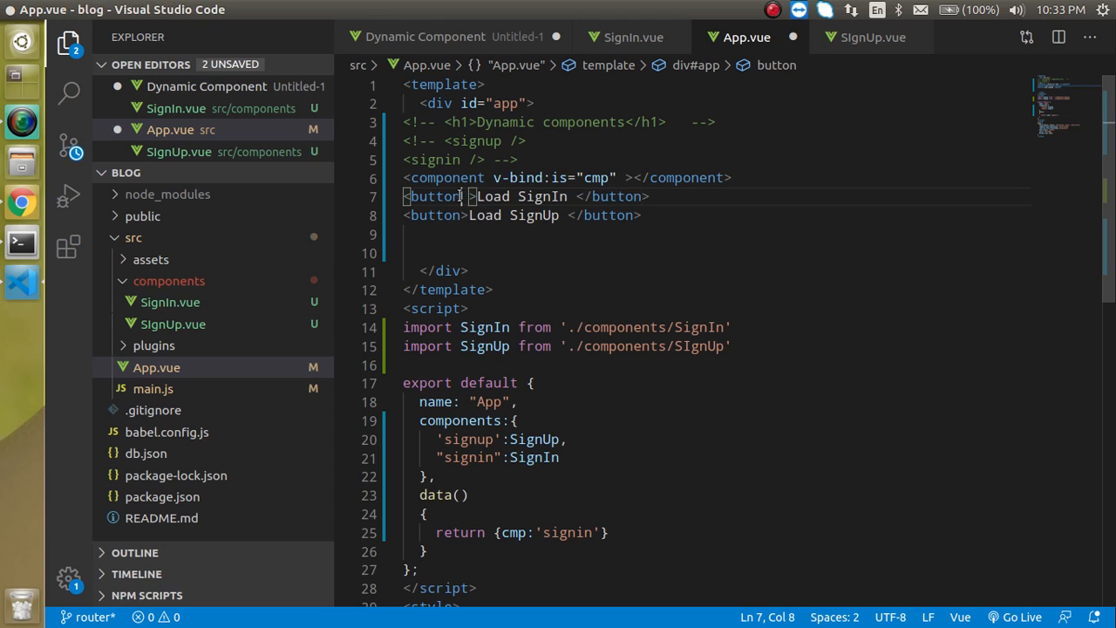
pyautogui.write('v-on')
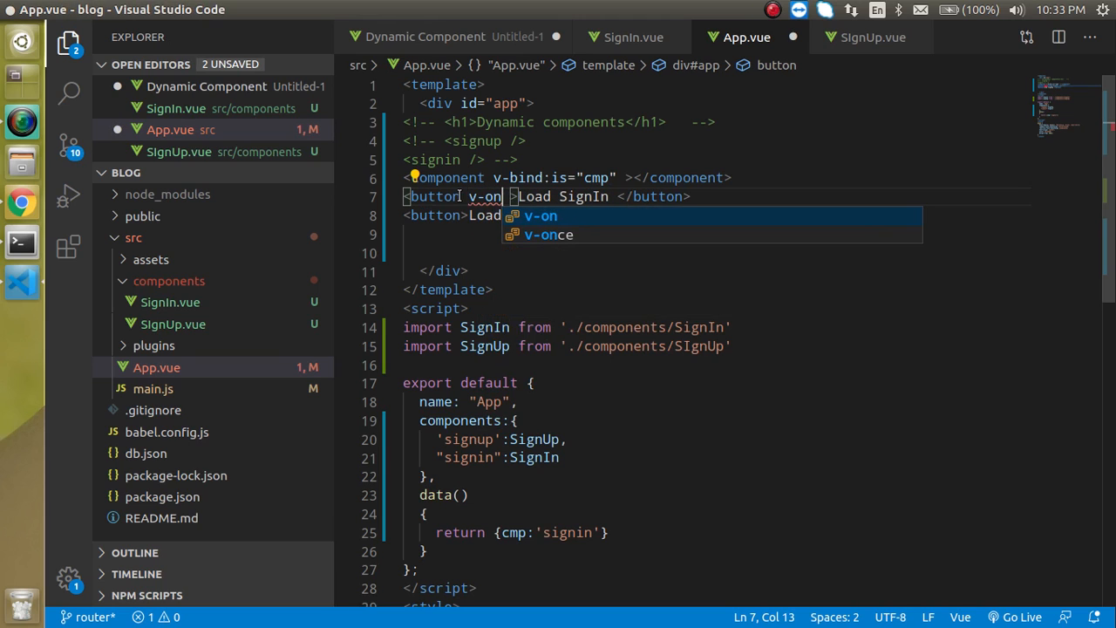
pyautogui.write(':click')
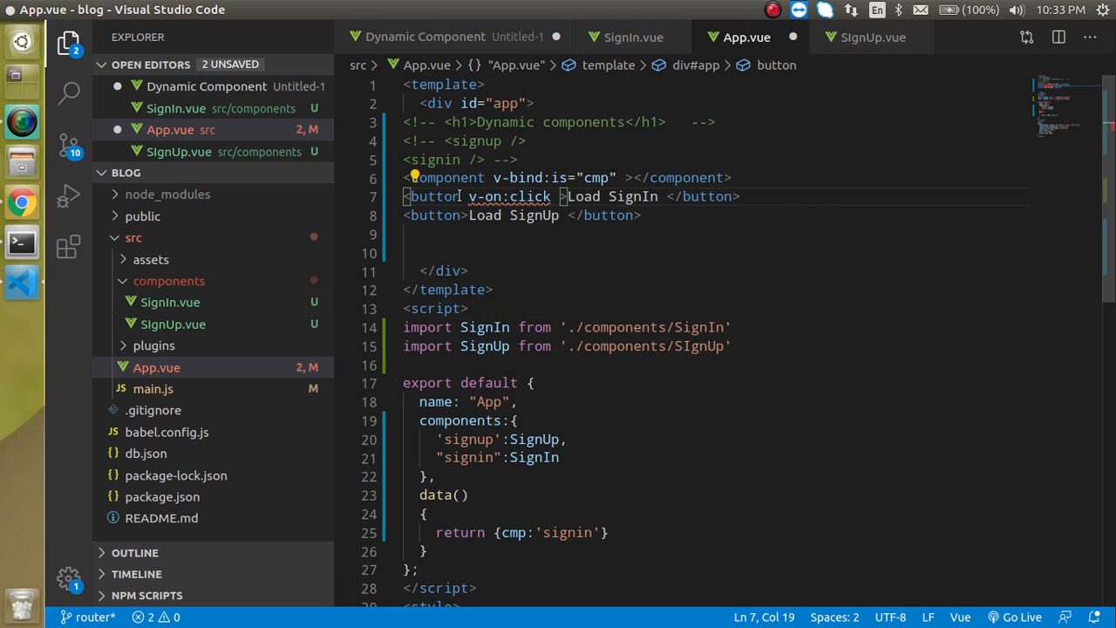
pyautogui.write('u"')
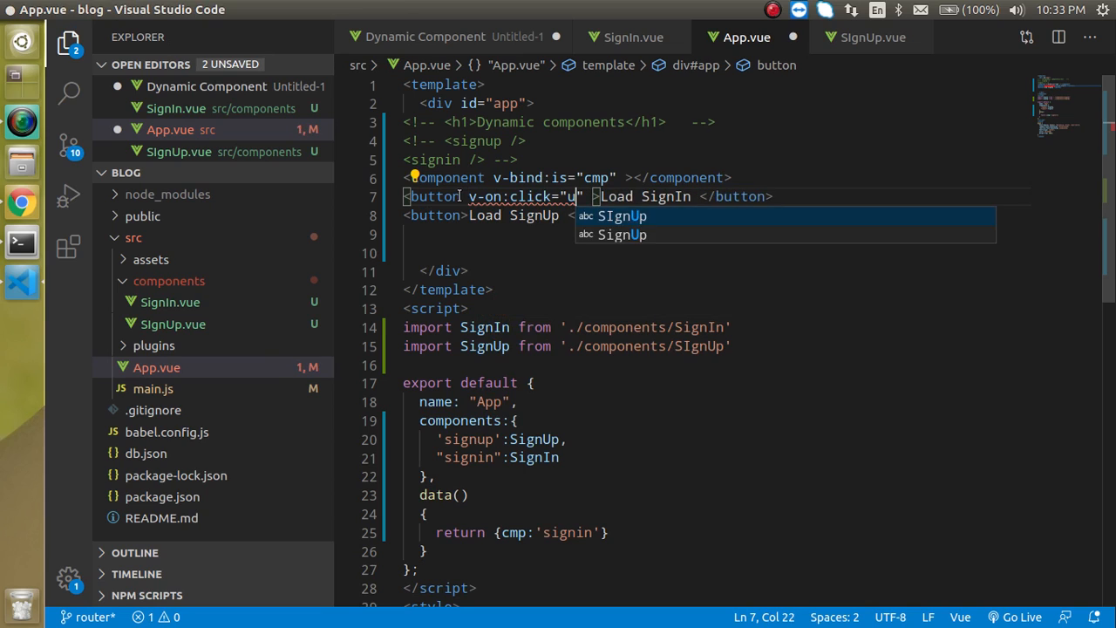
pyautogui.write('ploadCmp')
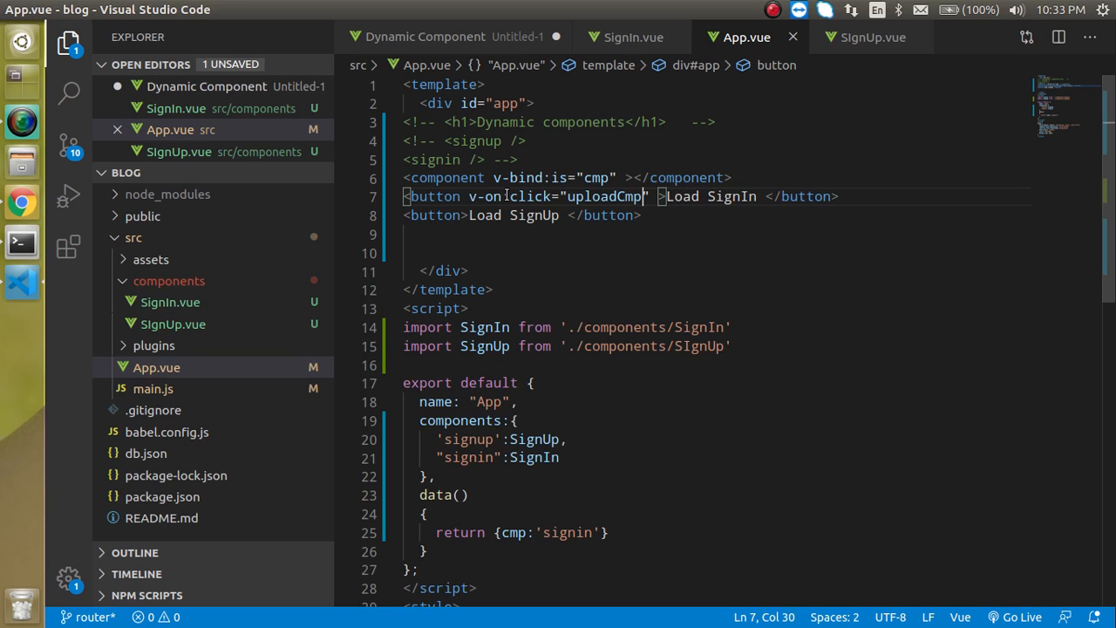
pyautogui.write('()')
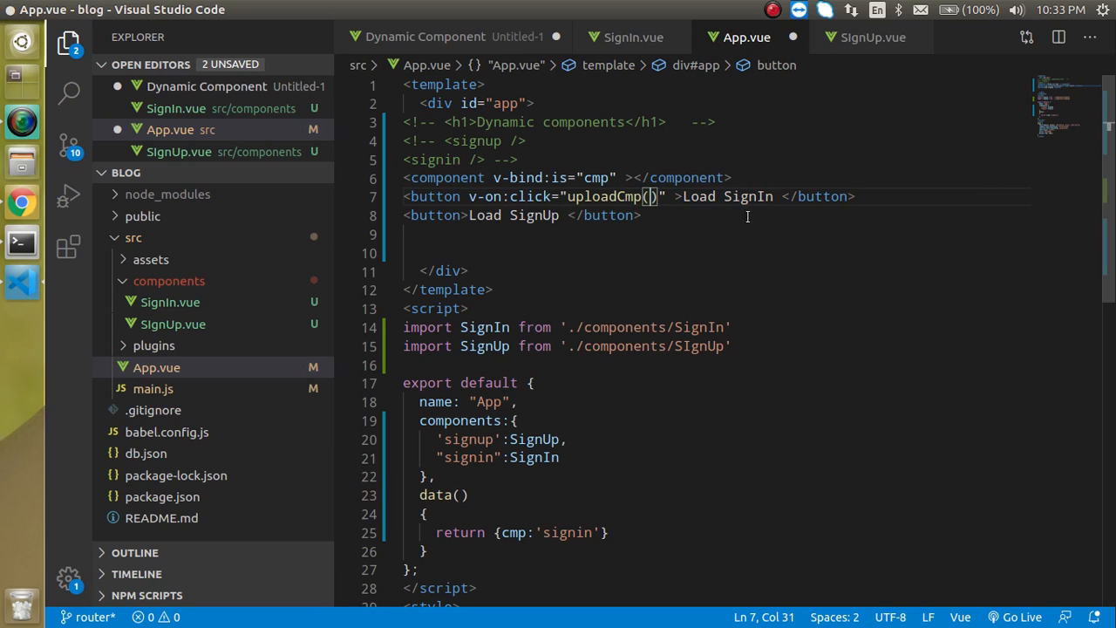
pyautogui.moveTo(467, 439)
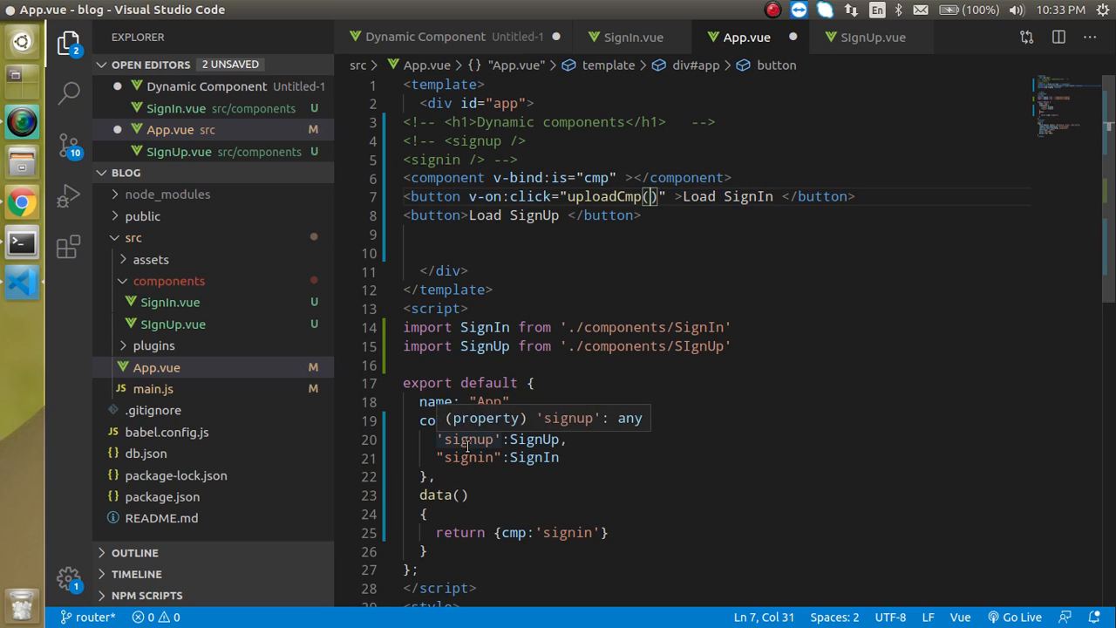
pyautogui.doubleClick(469, 457)
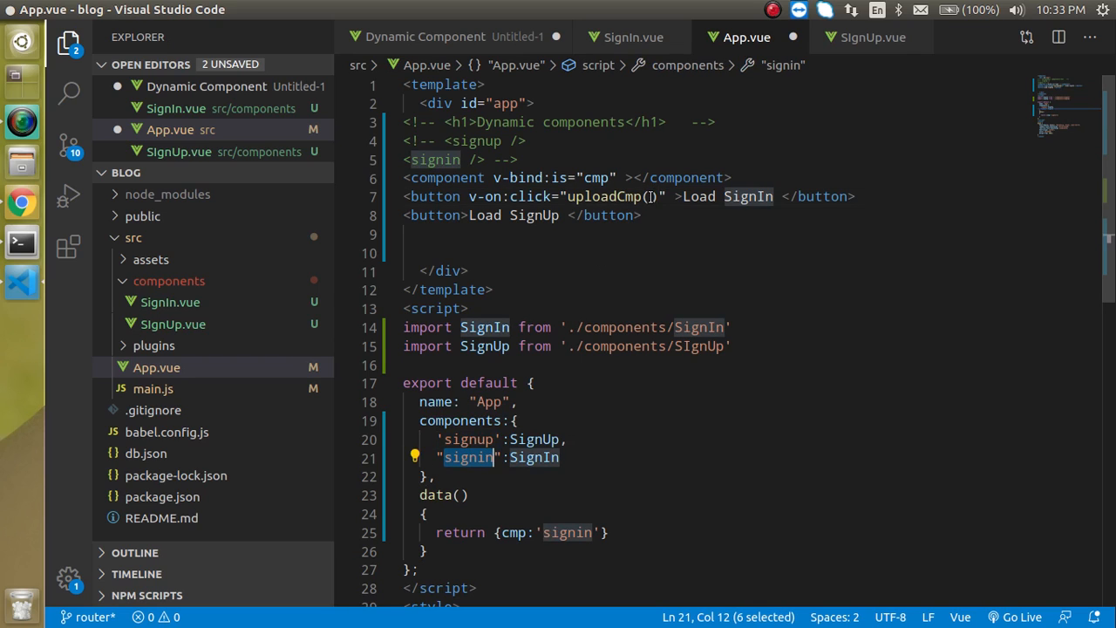
pyautogui.write('signin')
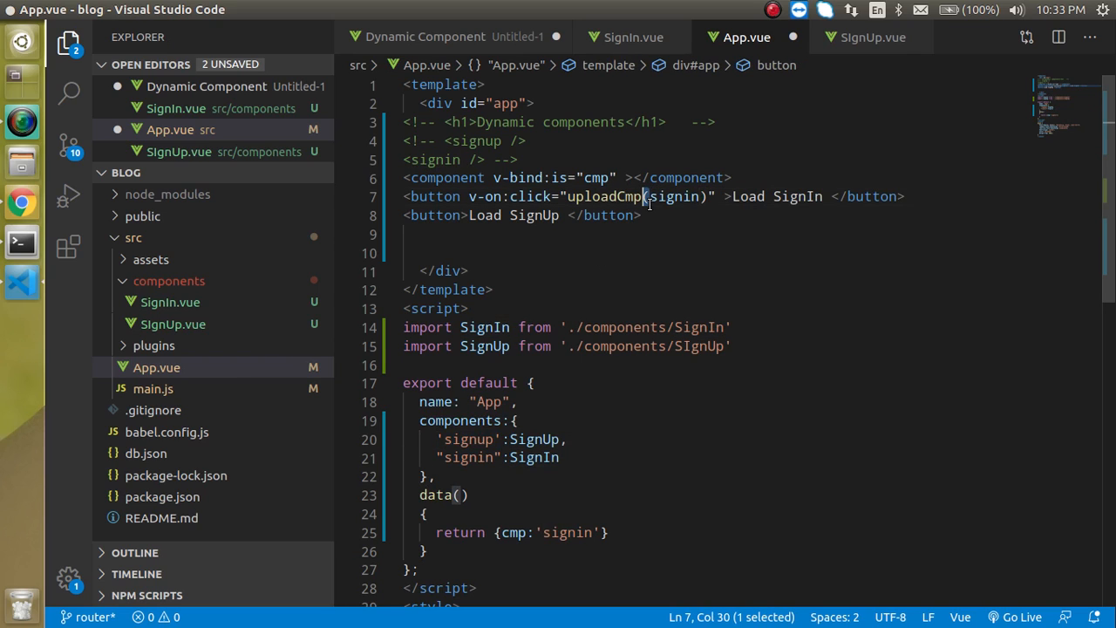
# Add a Load SignUp button calling uploadCmp('signup').
pyautogui.doubleClick(685, 196)
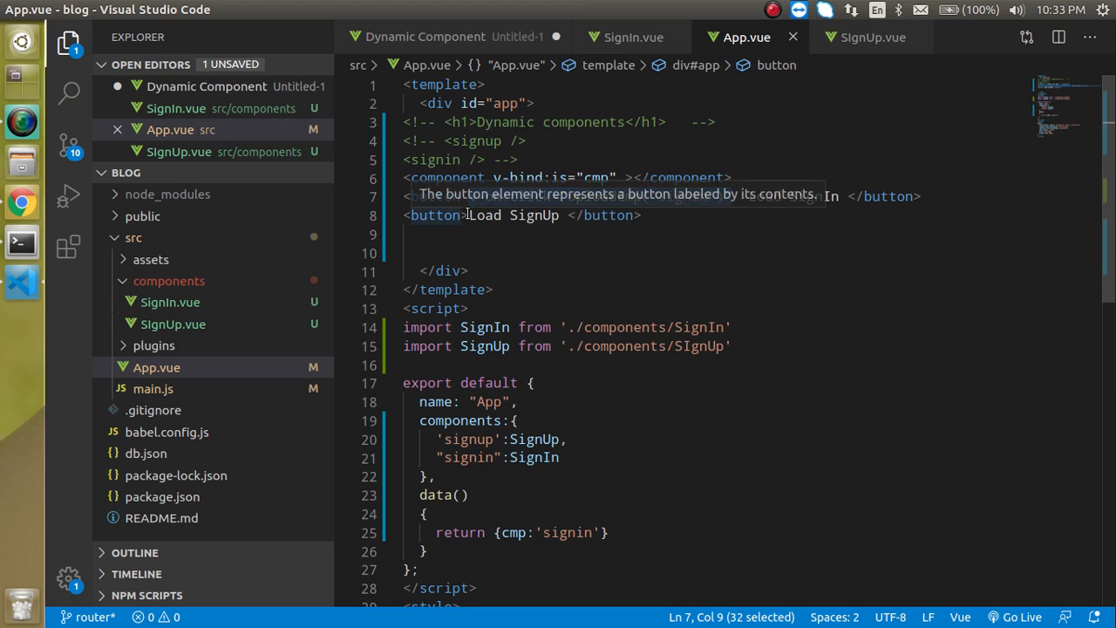
pyautogui.write('v-on:click="uploadCmp(\'signin\')"')
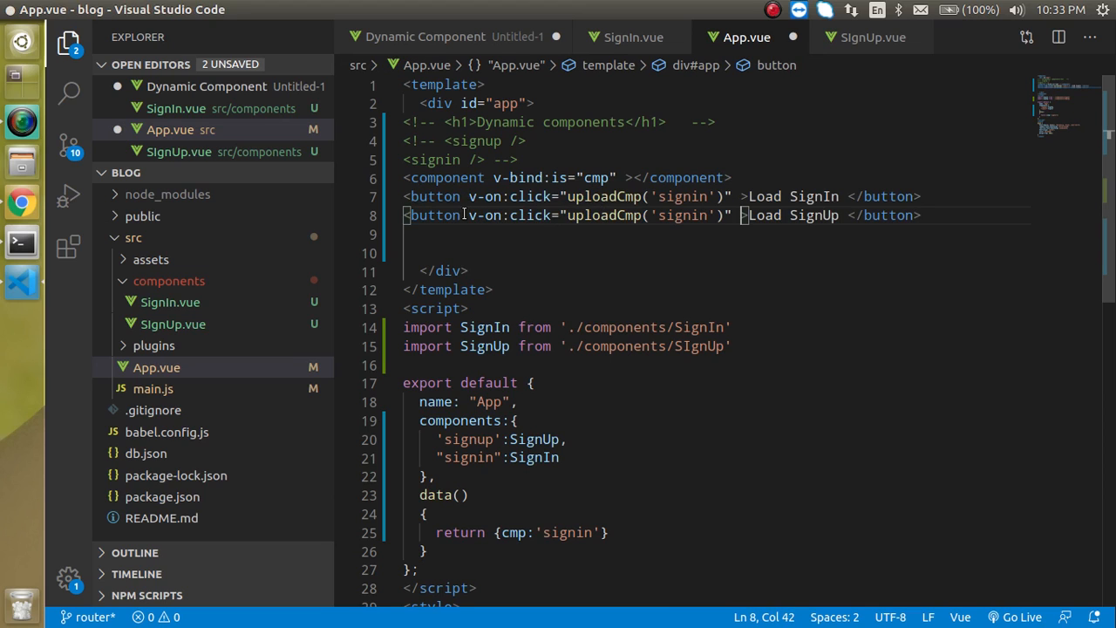
pyautogui.doubleClick(682, 216)
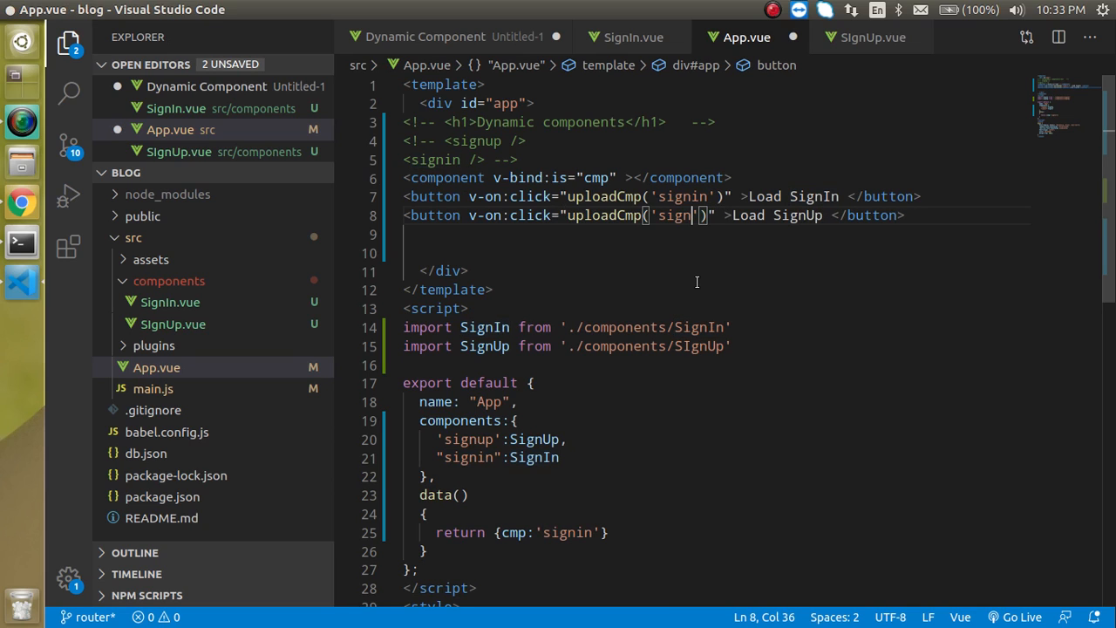
pyautogui.write('up')
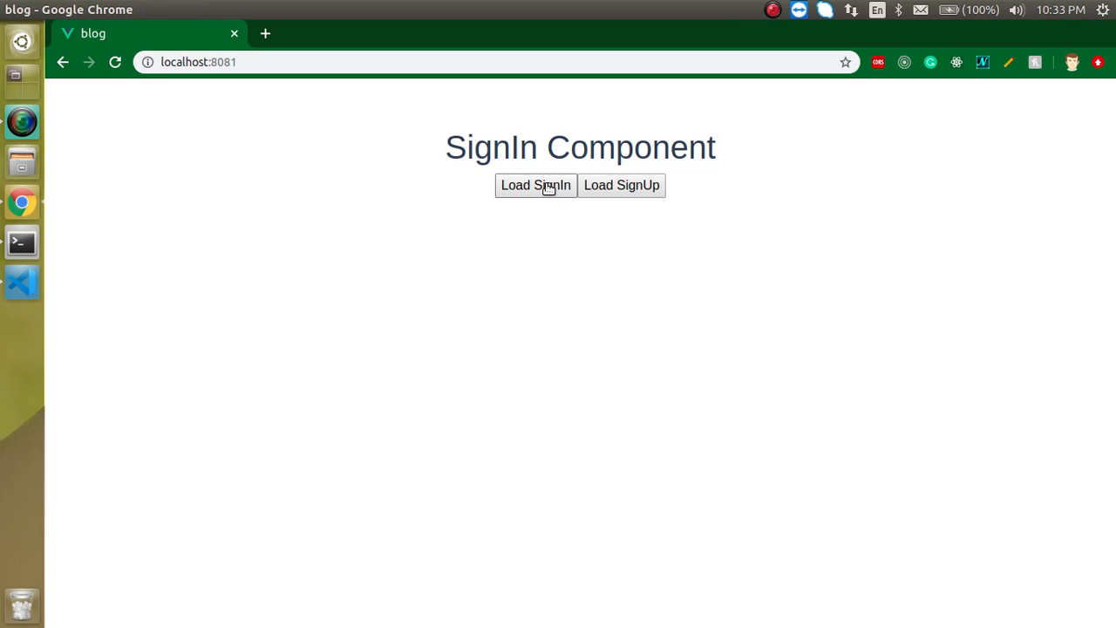
pyautogui.moveTo(24, 292)
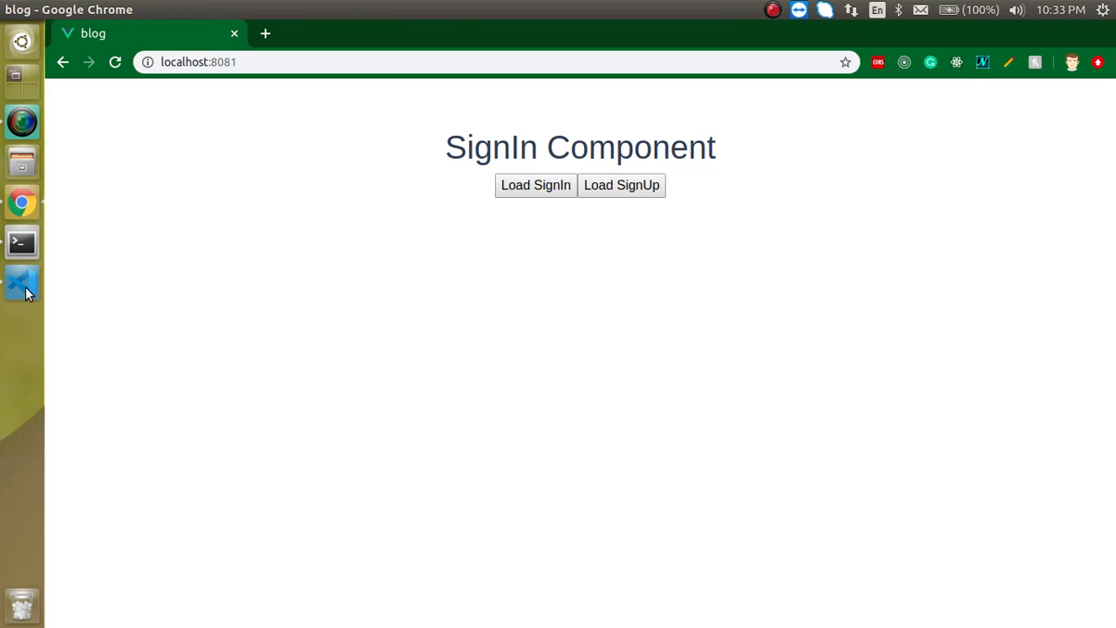
pyautogui.click(21, 281)
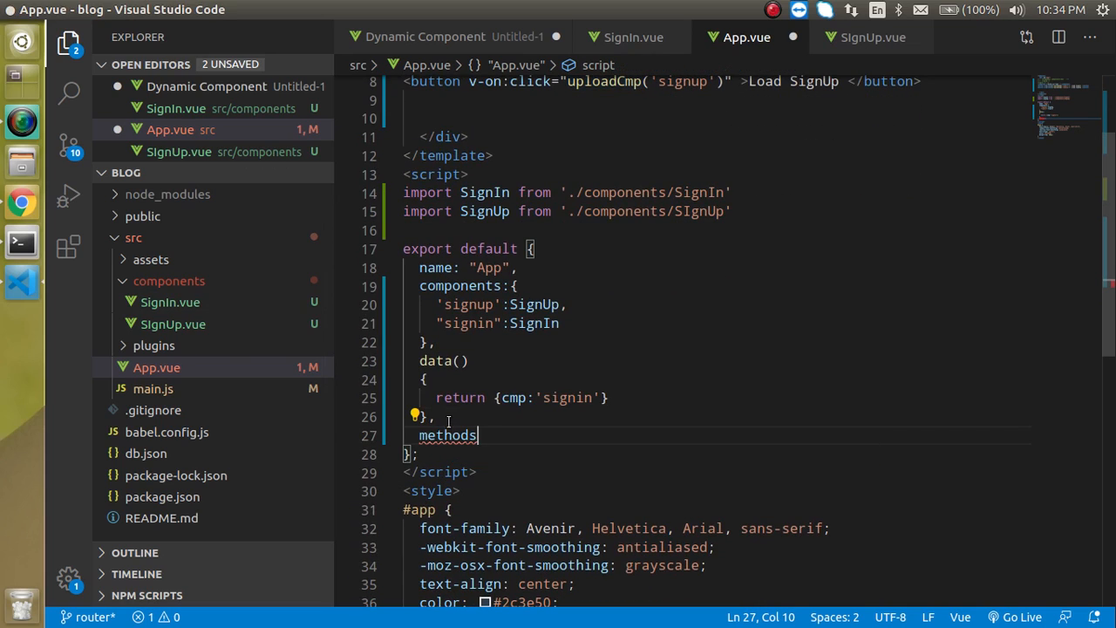
# Add a methods block with uploadCmp(item) assigning this.cmp = item.
pyautogui.write(':')
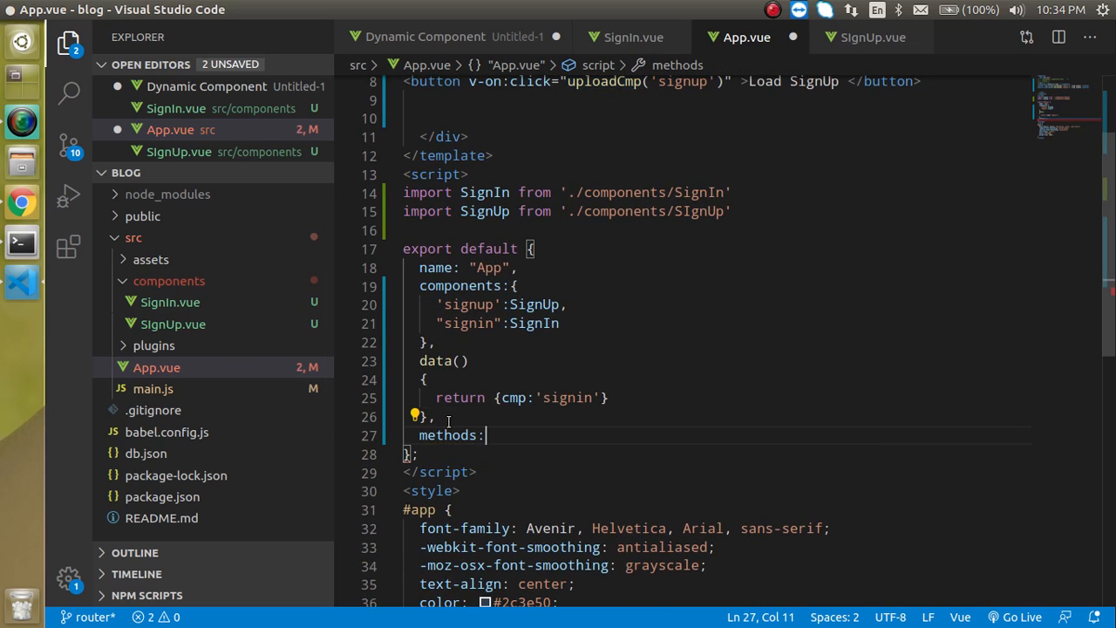
pyautogui.write('uploadCmp()')
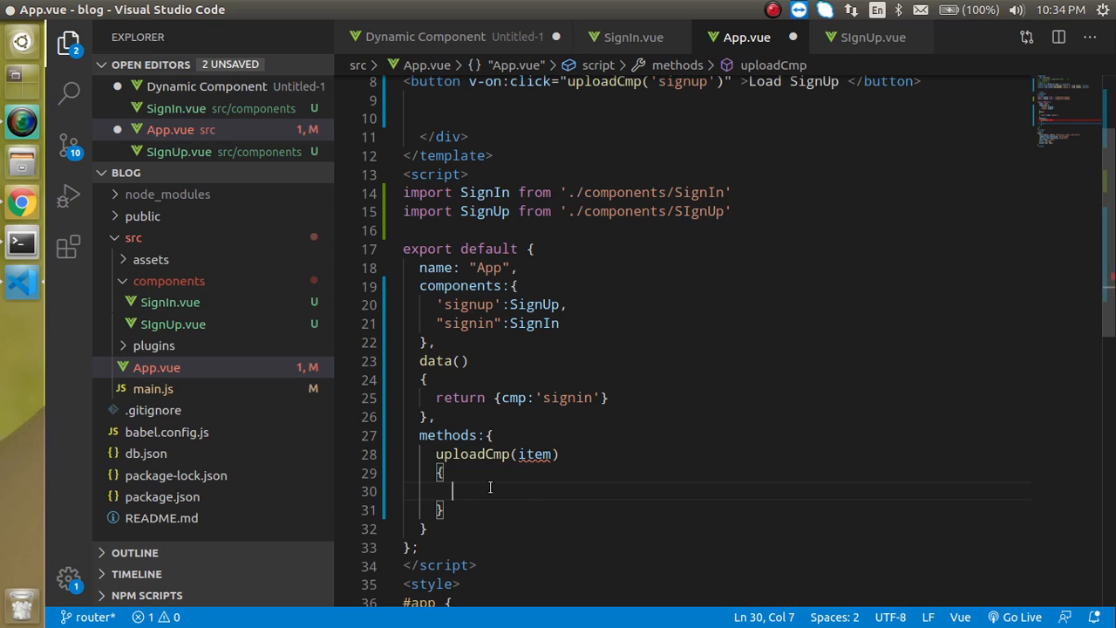
pyautogui.write('this.cmp')
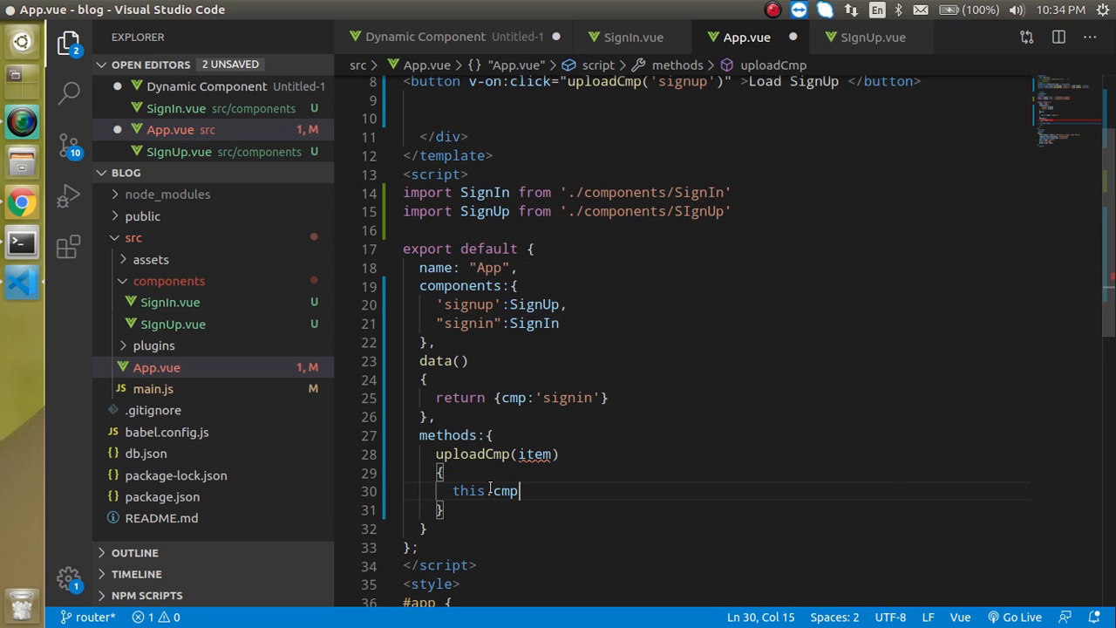
pyautogui.write('=')
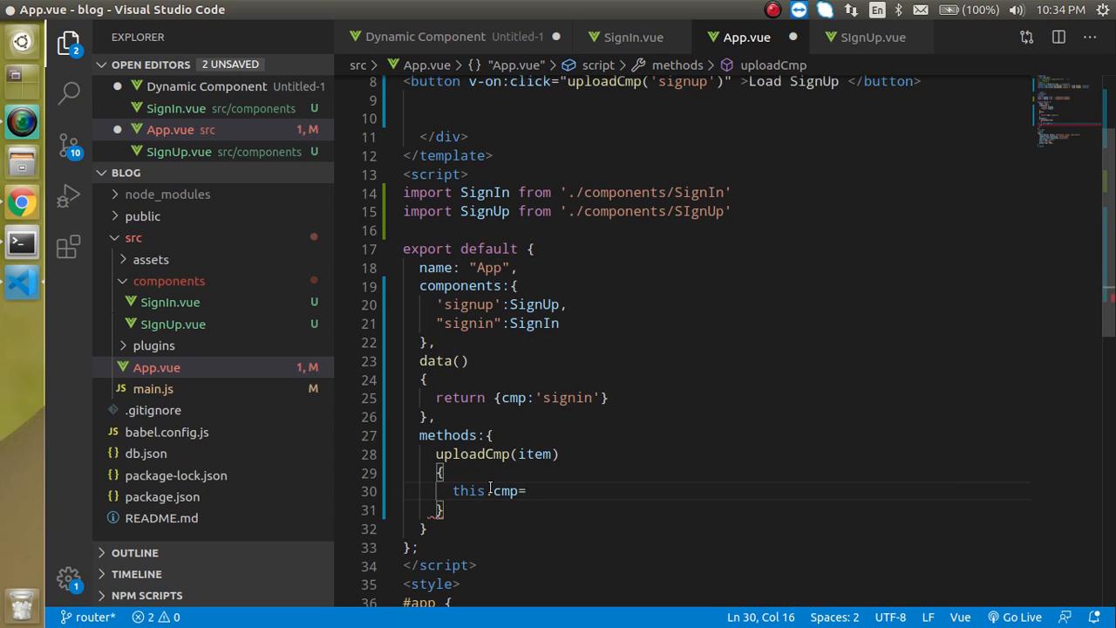
pyautogui.write('item')
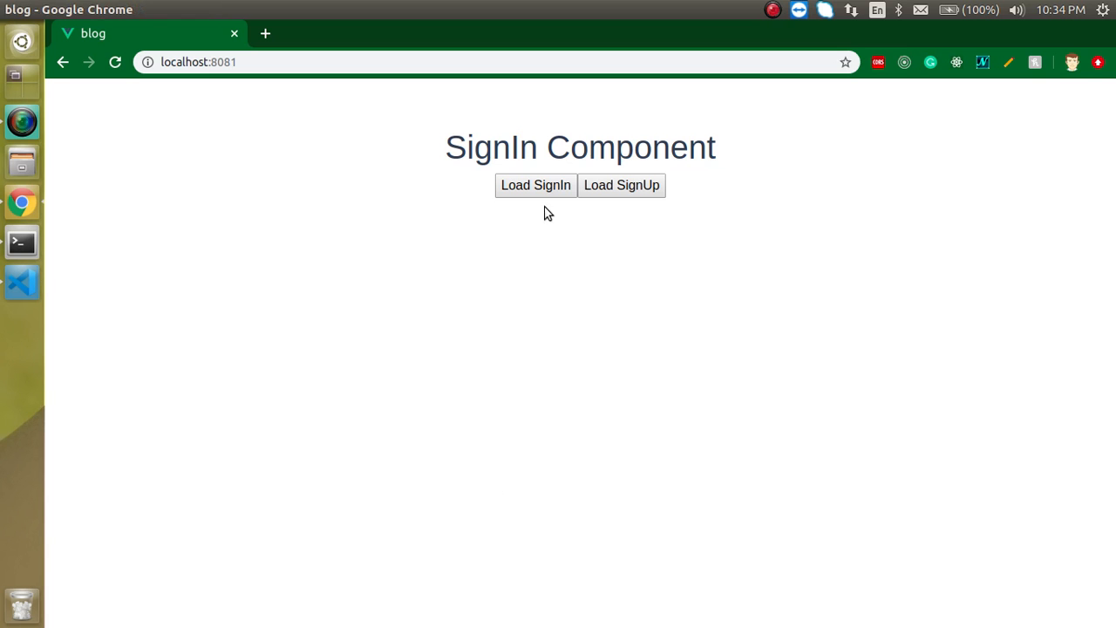
pyautogui.moveTo(622, 185)
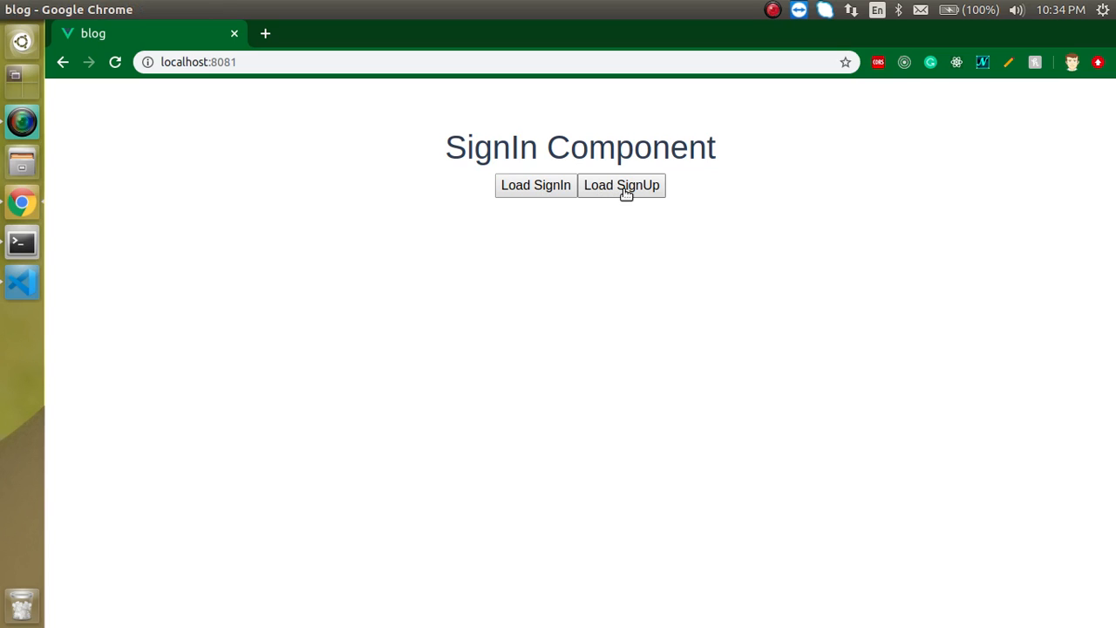
pyautogui.moveTo(532, 190)
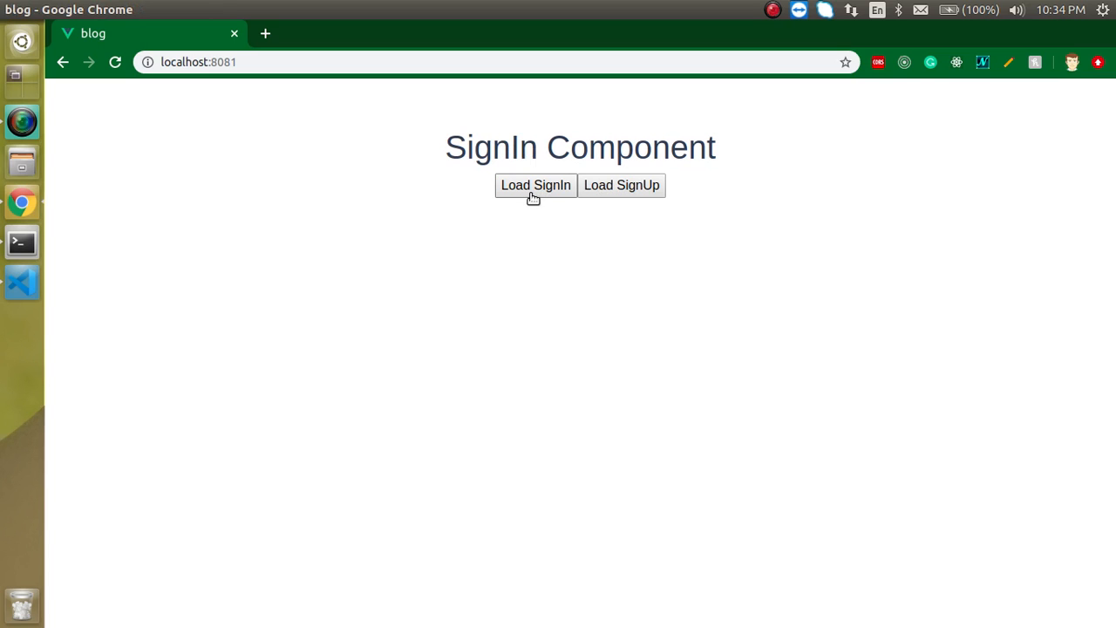
pyautogui.moveTo(634, 204)
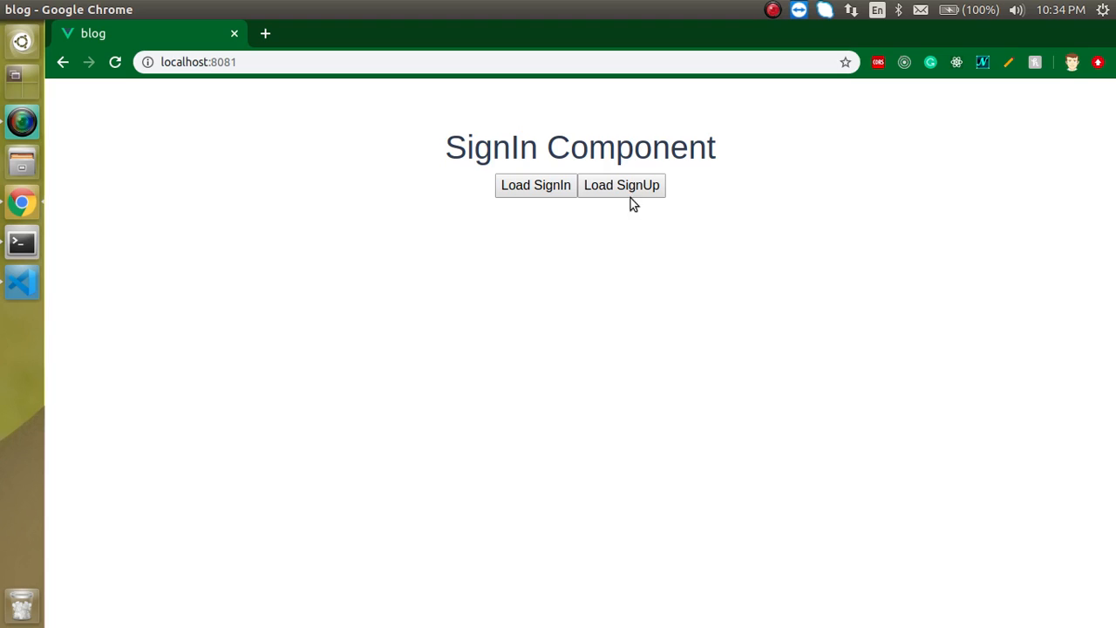
# Load the SignUp component on the Chrome blog page, then return to VS Code.
pyautogui.click(620, 185)
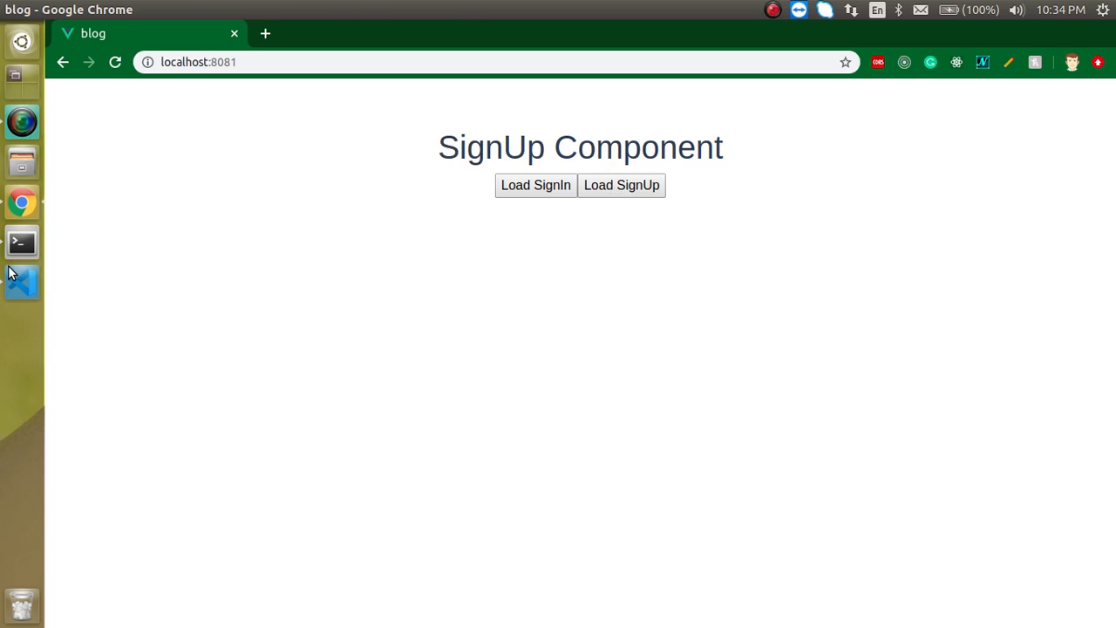
pyautogui.click(21, 282)
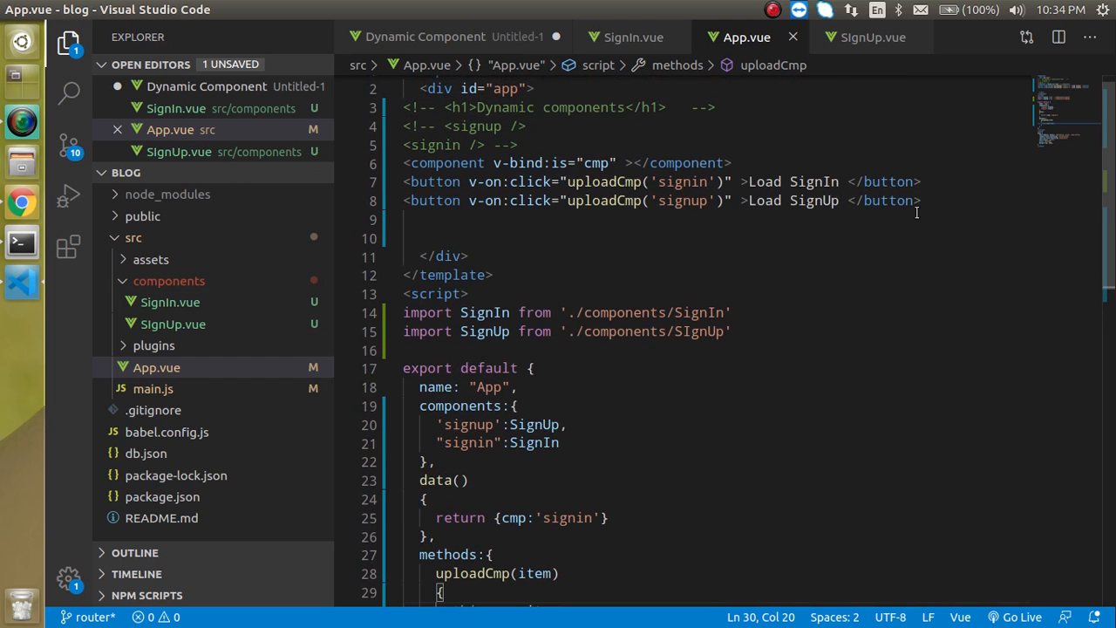